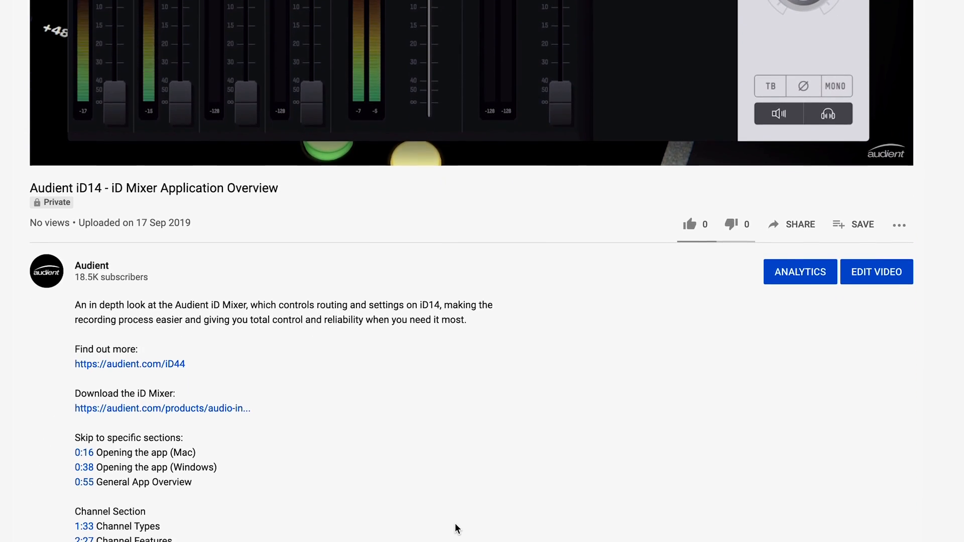
Launch the iD mixer app from the Applications folder in Finder.
scroll("down", 3)
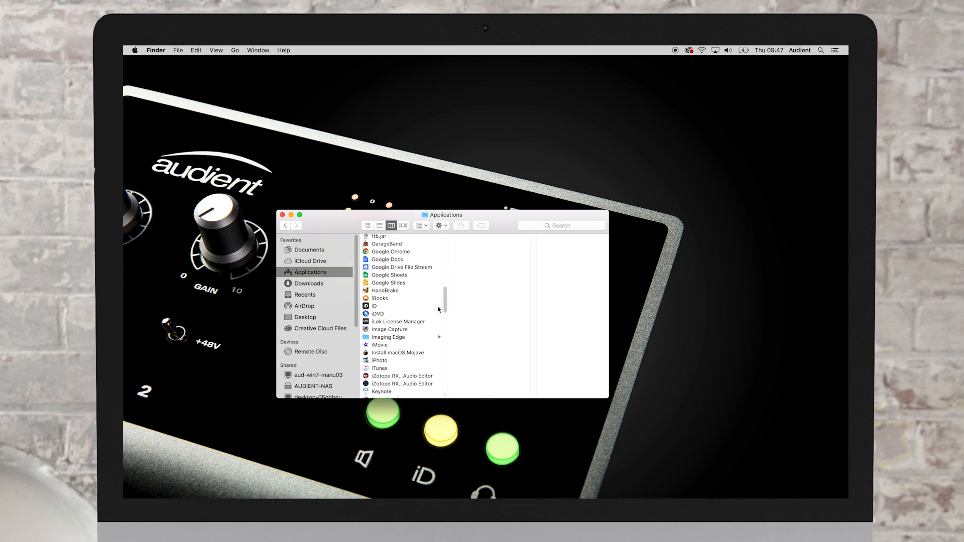
left_click(374, 305)
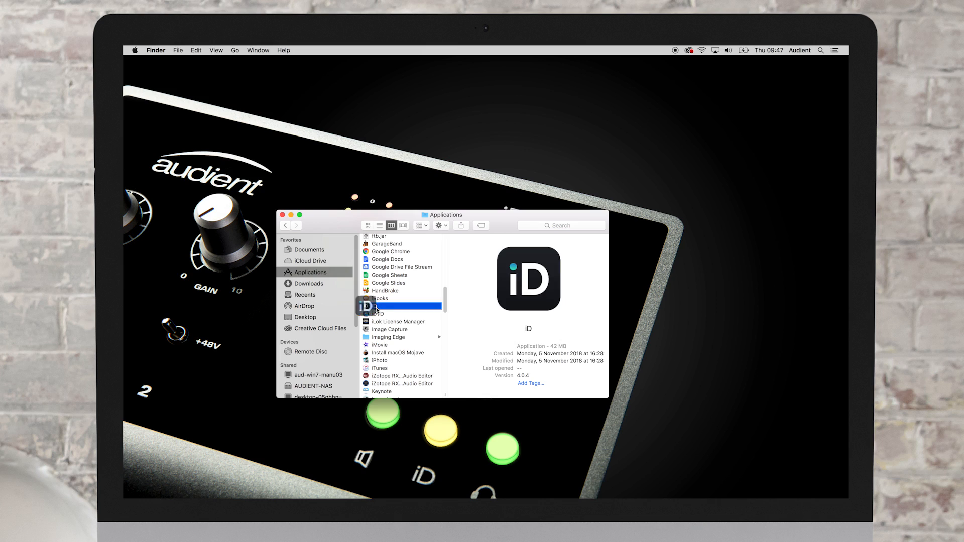
double_click(377, 305)
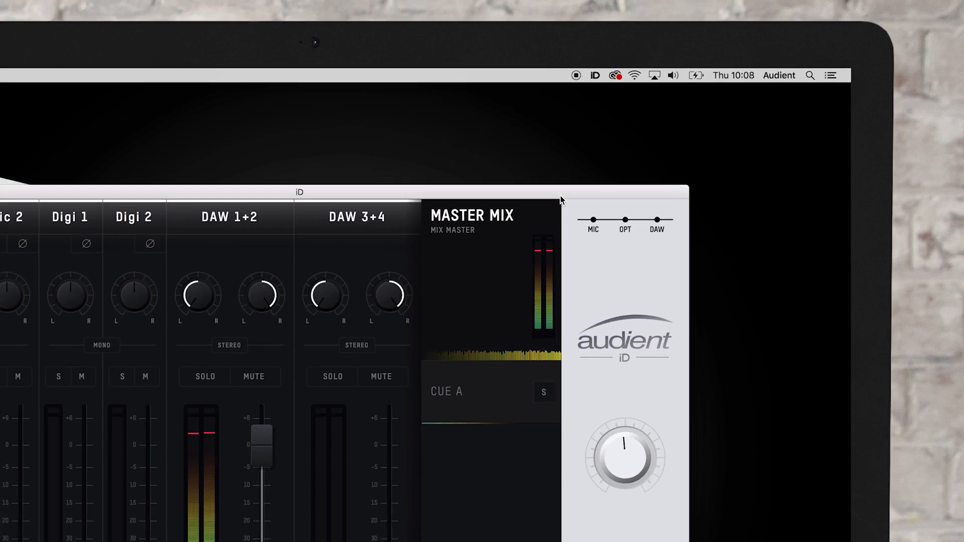
Show the iD quick options menu and its ASIO buffer size choices.
left_click(593, 75)
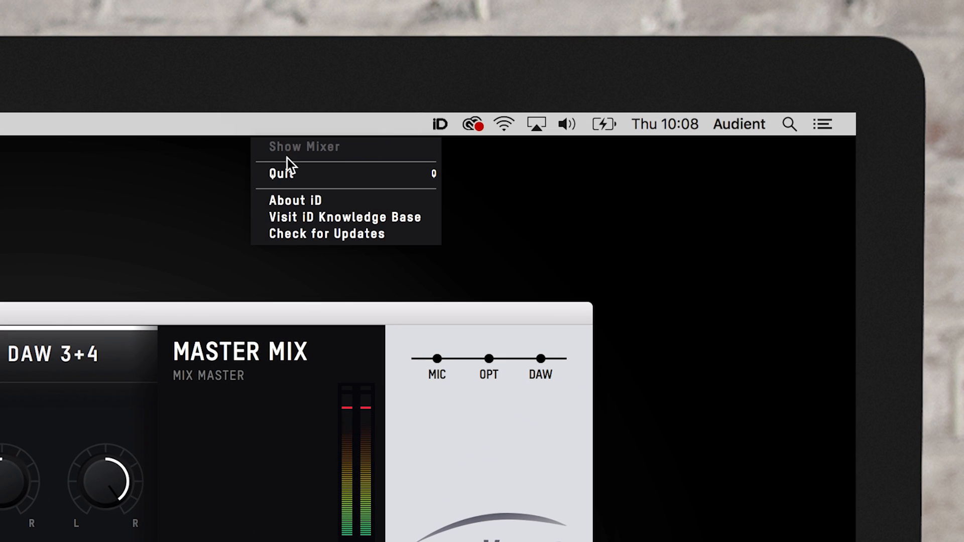
mouse_move(429, 142)
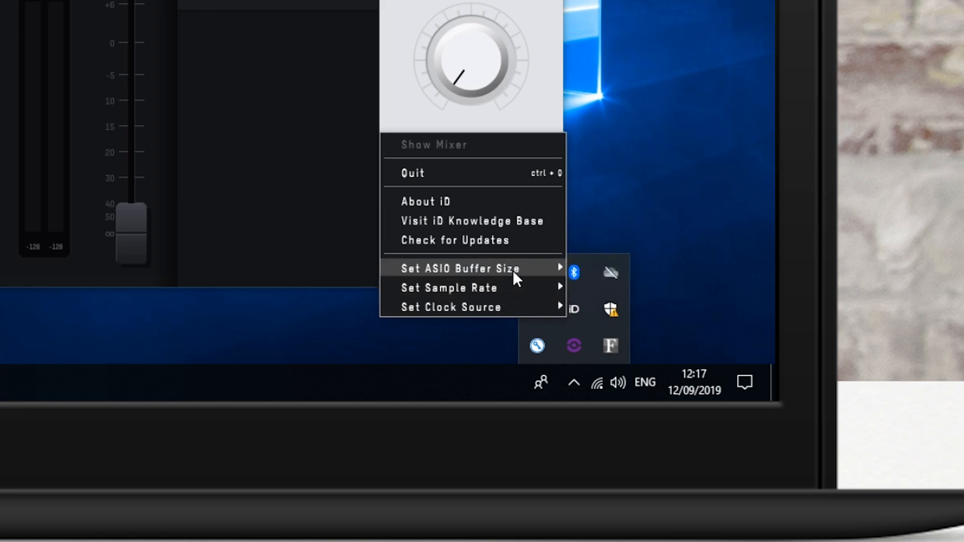
left_click(434, 144)
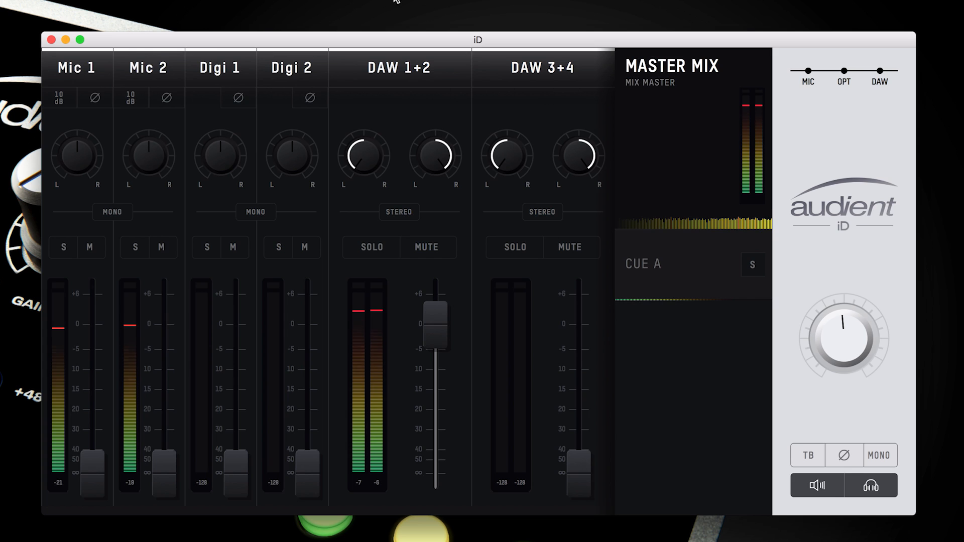
left_click(282, 91)
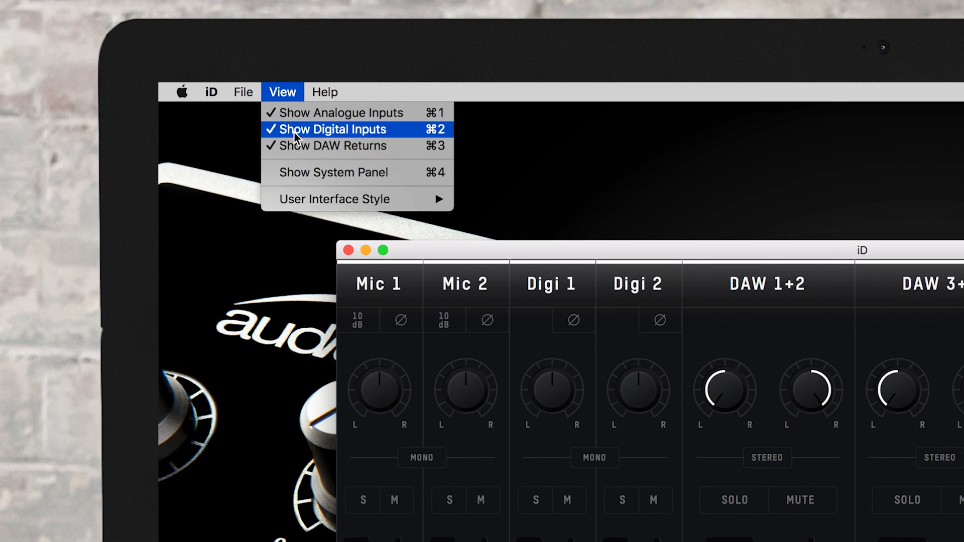
left_click(332, 172)
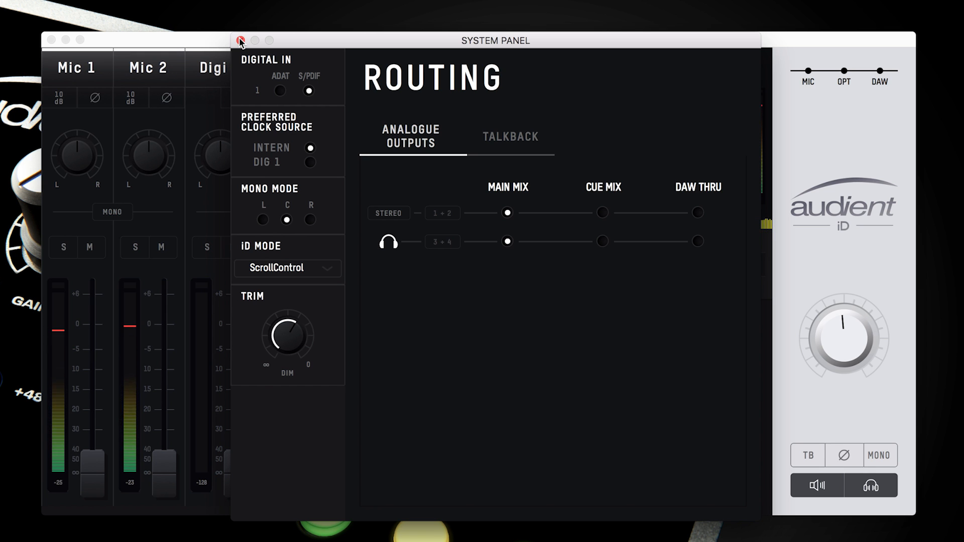
left_click(240, 41)
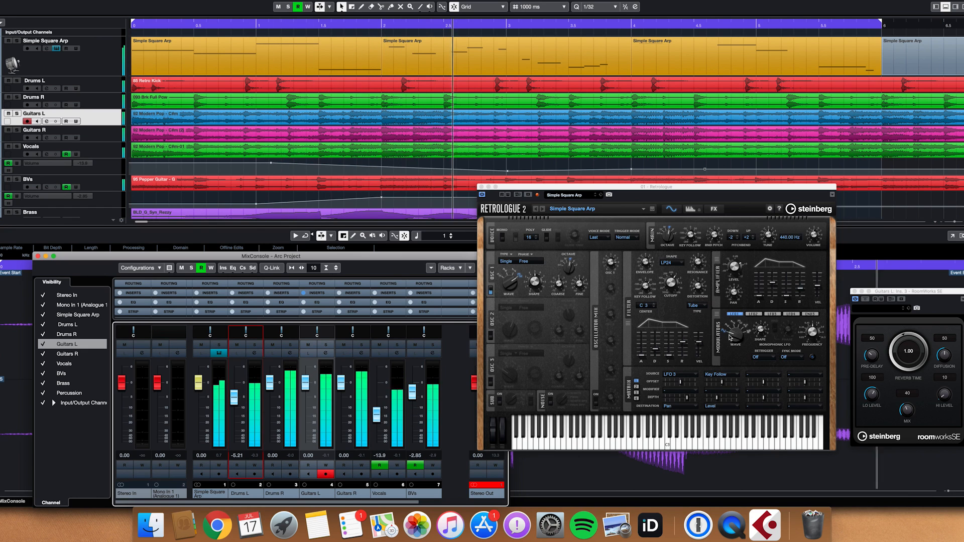
Bring the iD mixer window back to the front from the Dock.
left_click(649, 527)
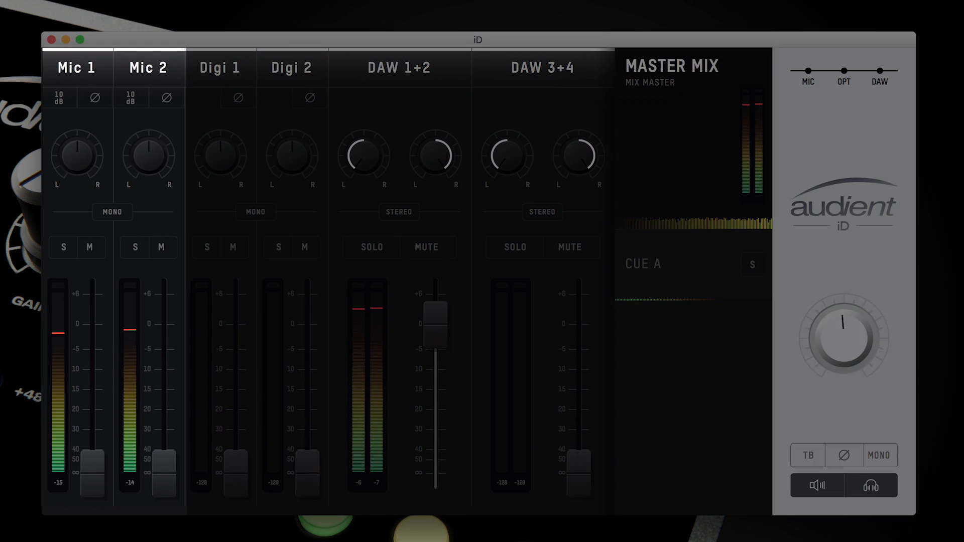
left_click(398, 68)
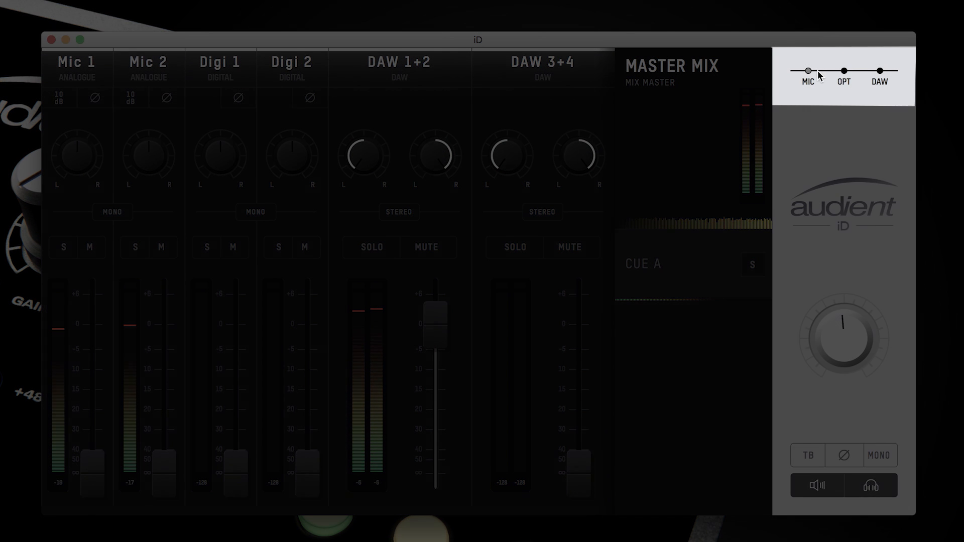
left_click(843, 71)
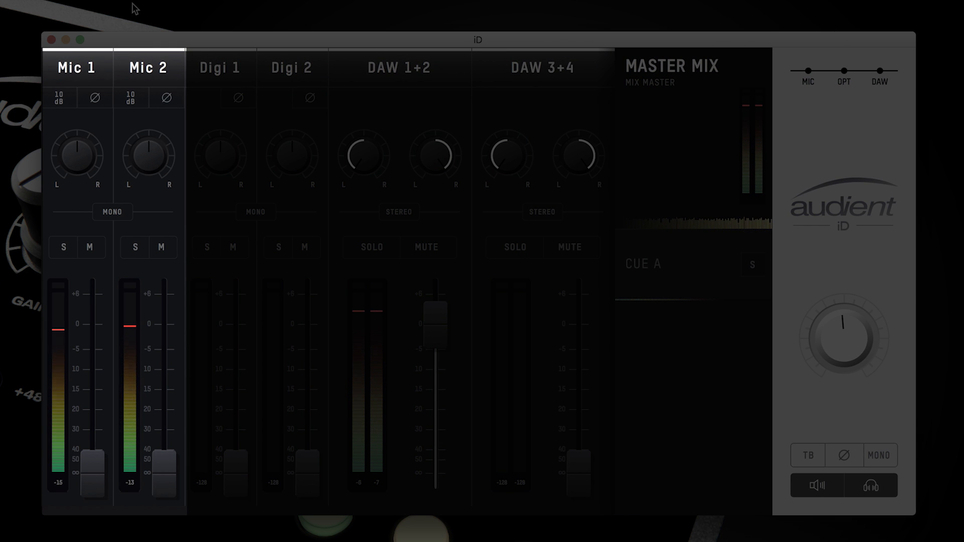
left_click(220, 67)
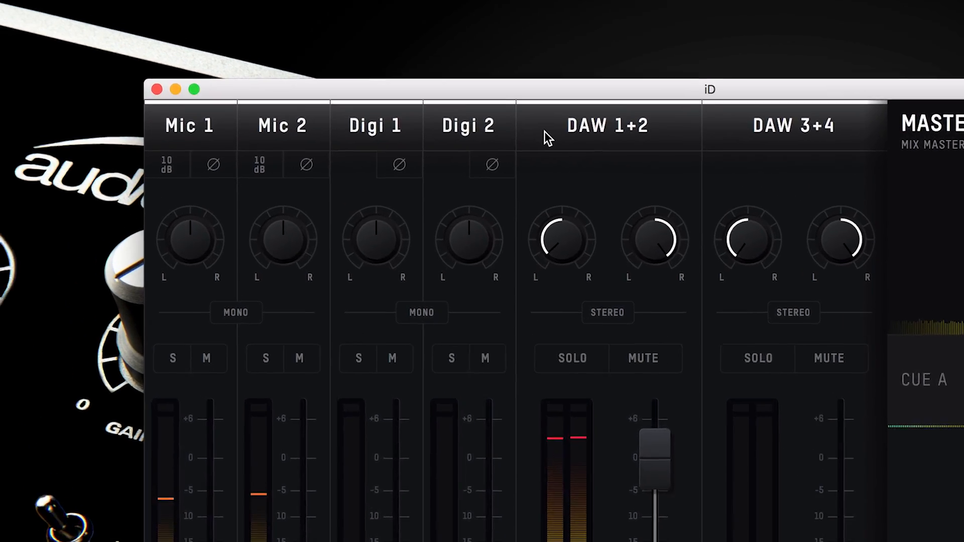
Rename Mic 1 and Mic 2 as Guitar and Vox and link them as a stereo channel.
left_click_drag(710, 89, 827, 113)
type("Guitar")
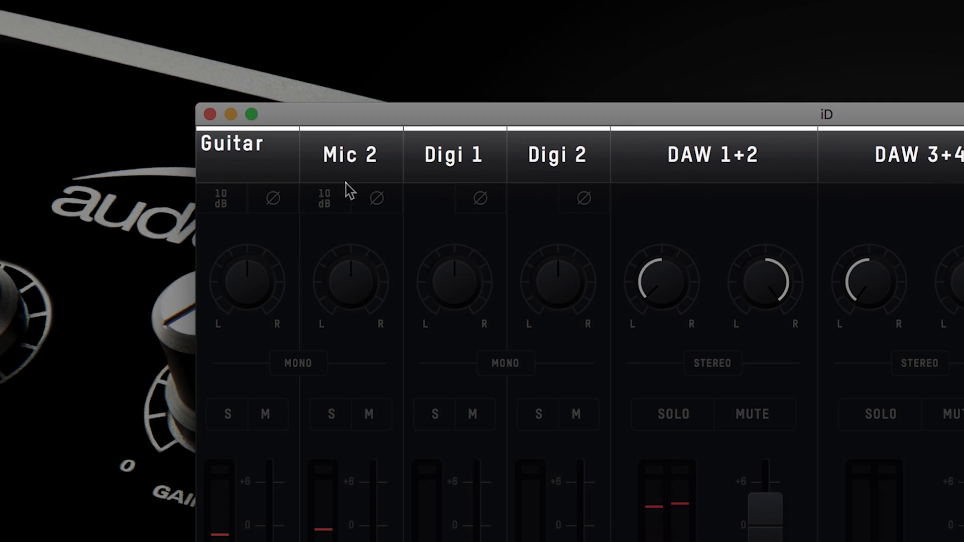
double_click(349, 154)
type("Vox")
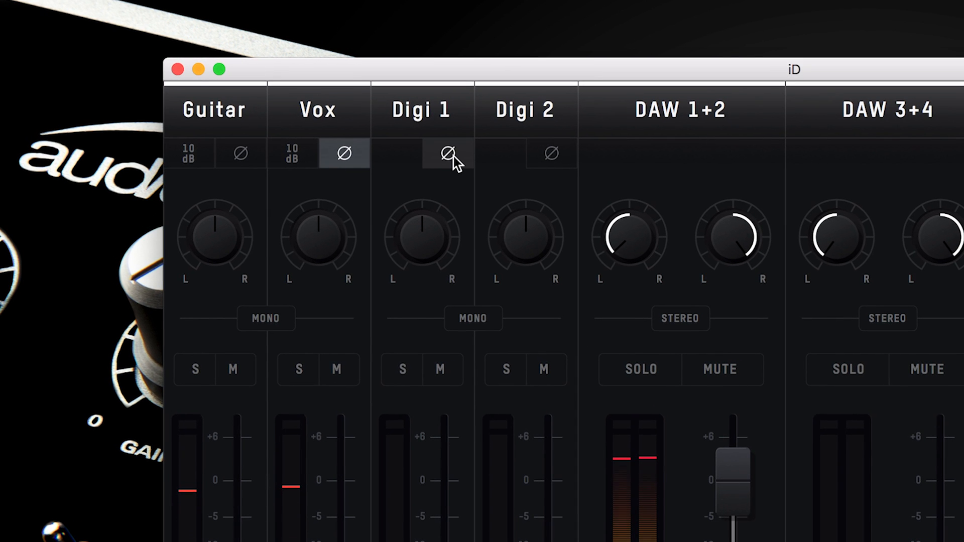
left_click(447, 153)
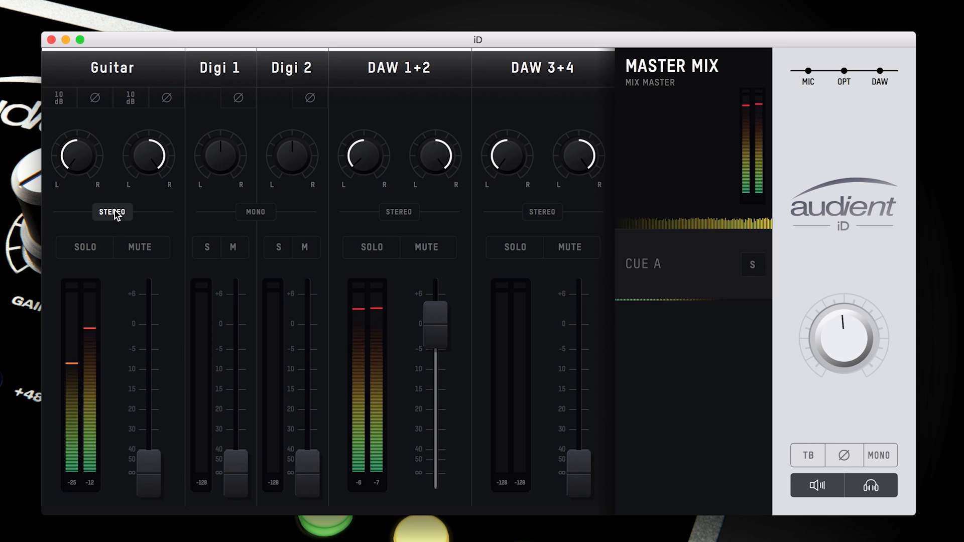
Split Guitar and Vox back into mono channels and briefly solo Vox.
left_click(111, 212)
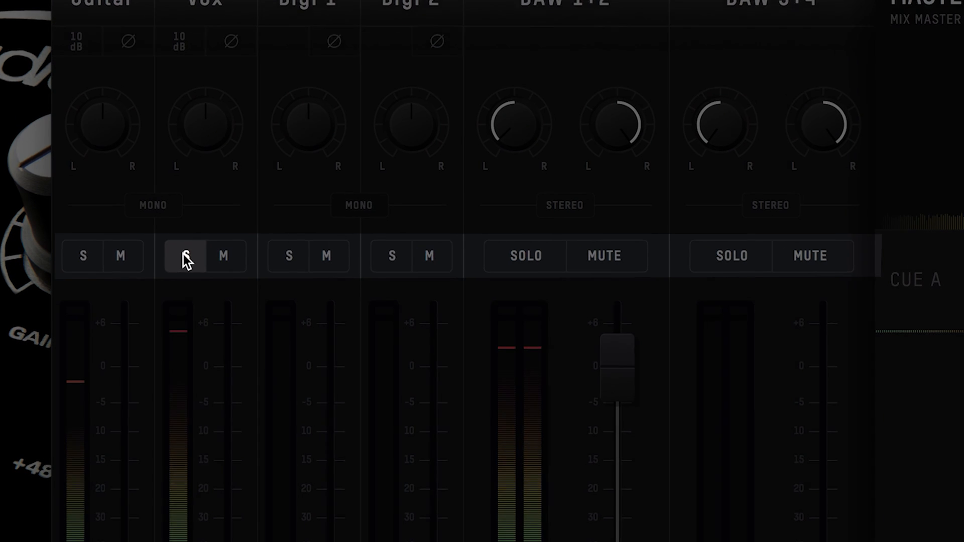
left_click(187, 256)
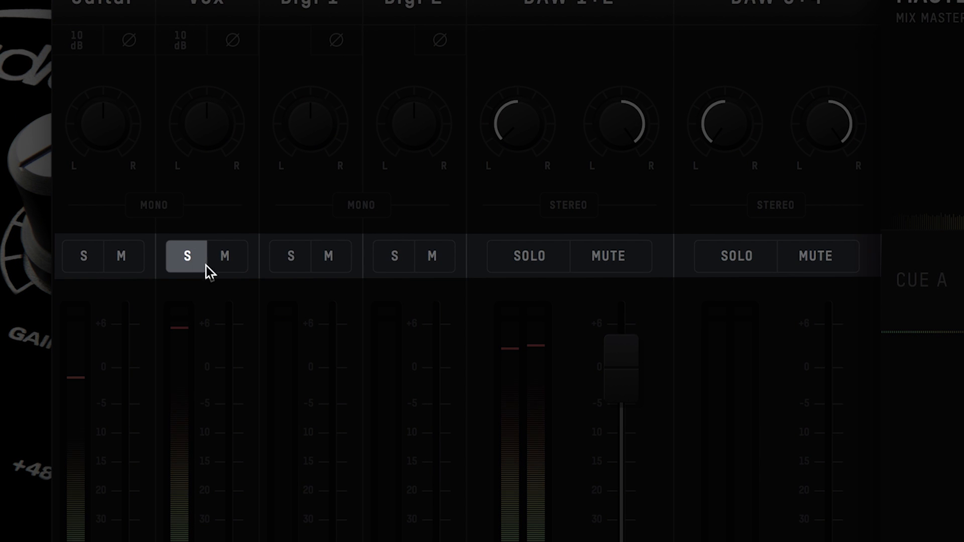
left_click(226, 256)
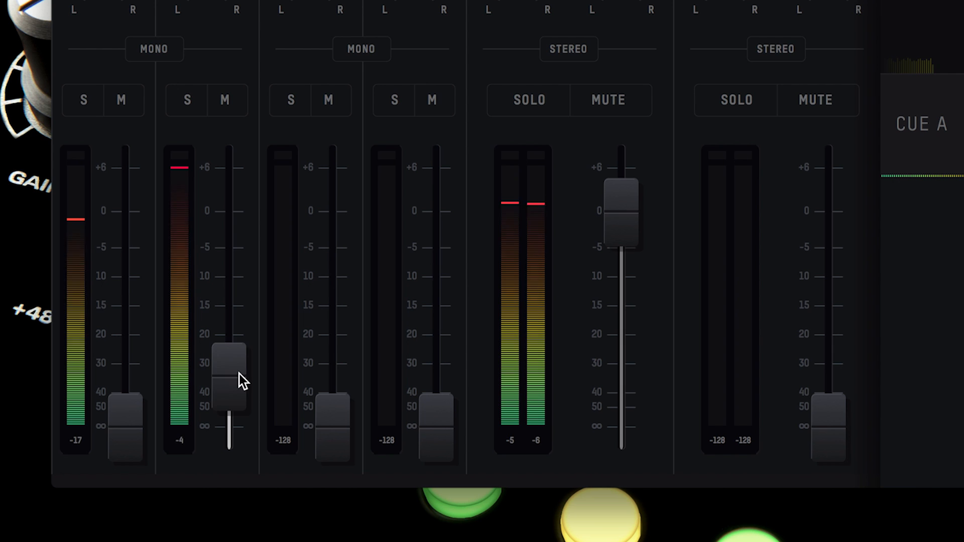
Raise the Vox channel level in the master mix to around -5.
left_click_drag(229, 369, 229, 423)
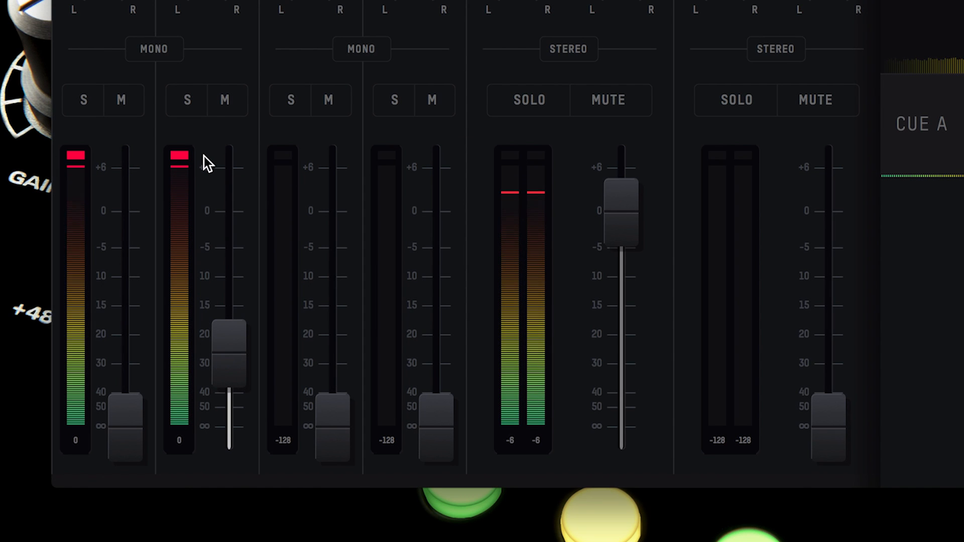
mouse_move(120, 162)
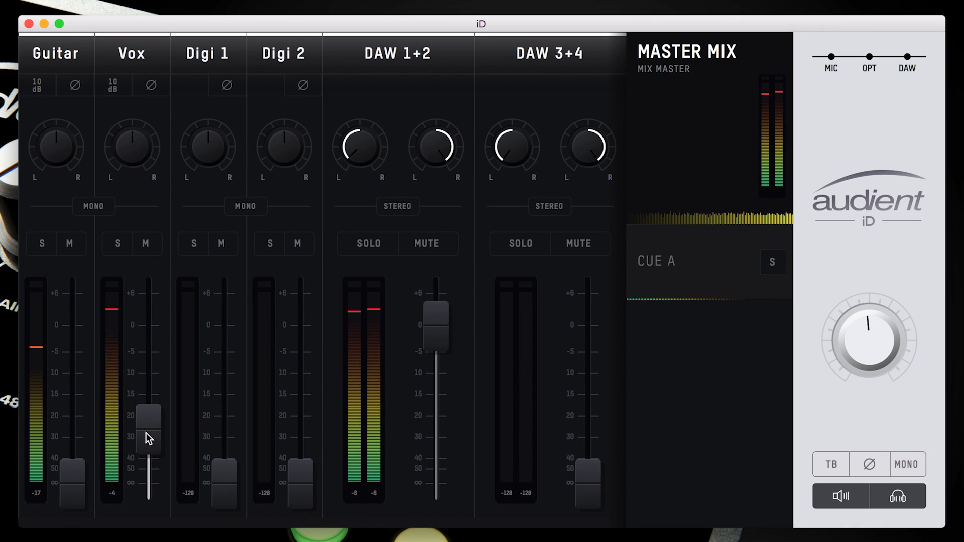
left_click_drag(147, 424, 146, 356)
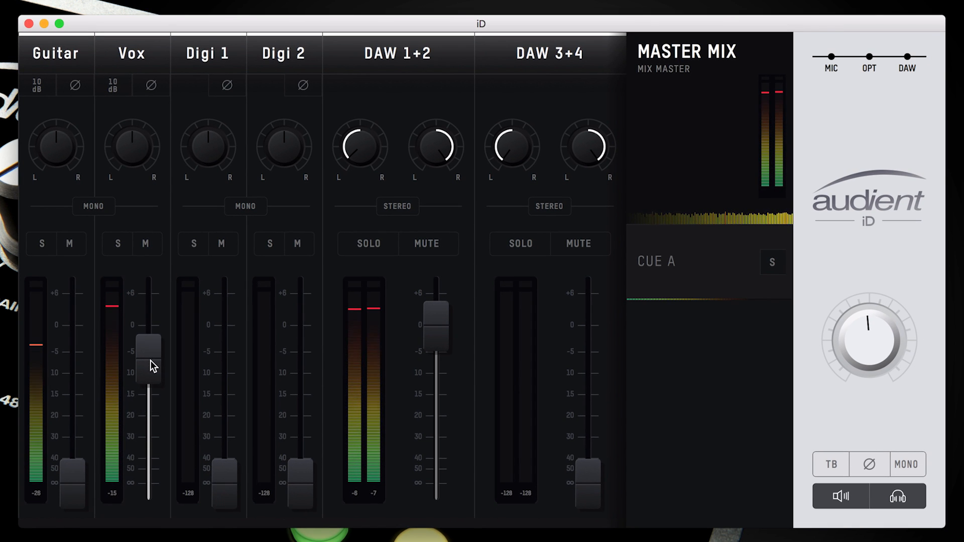
left_click_drag(148, 362, 148, 359)
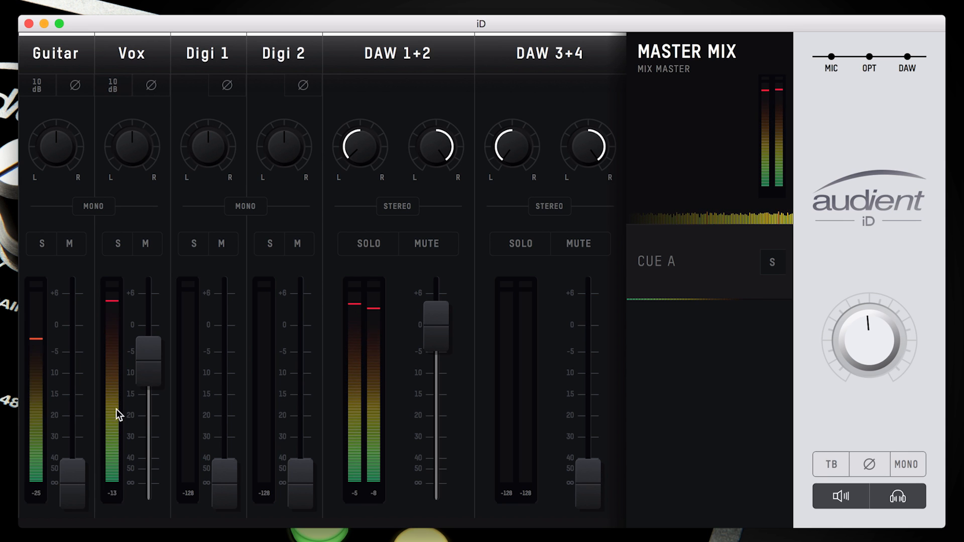
left_click_drag(74, 486, 72, 366)
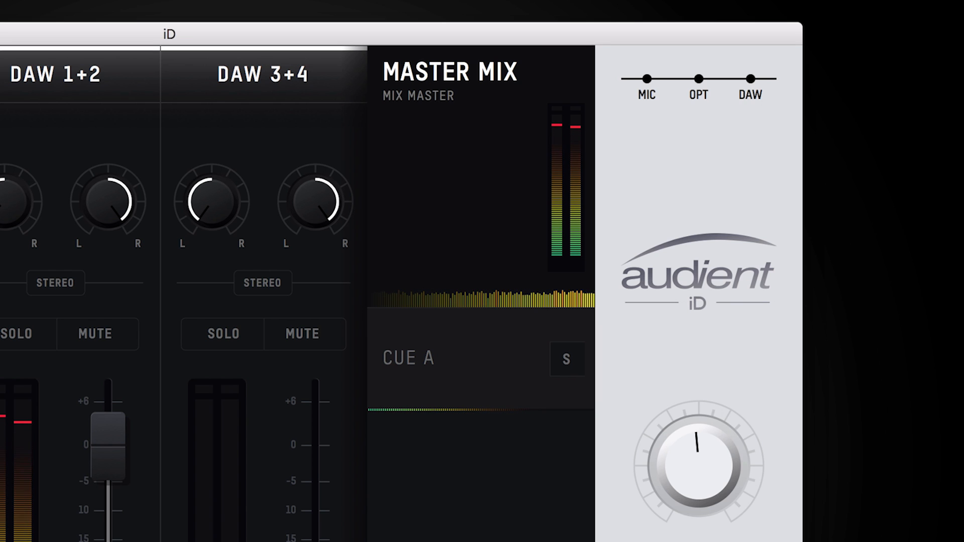
mouse_move(6, 367)
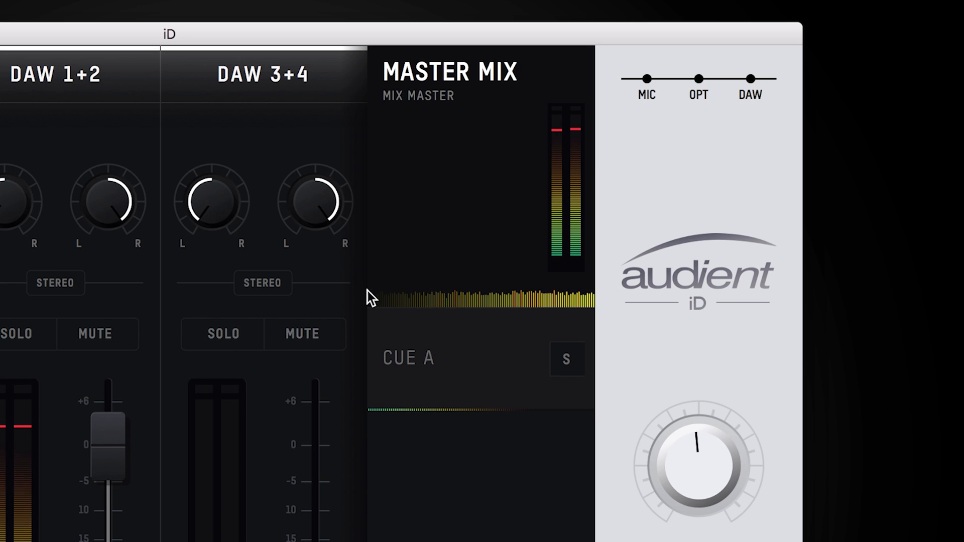
mouse_move(476, 356)
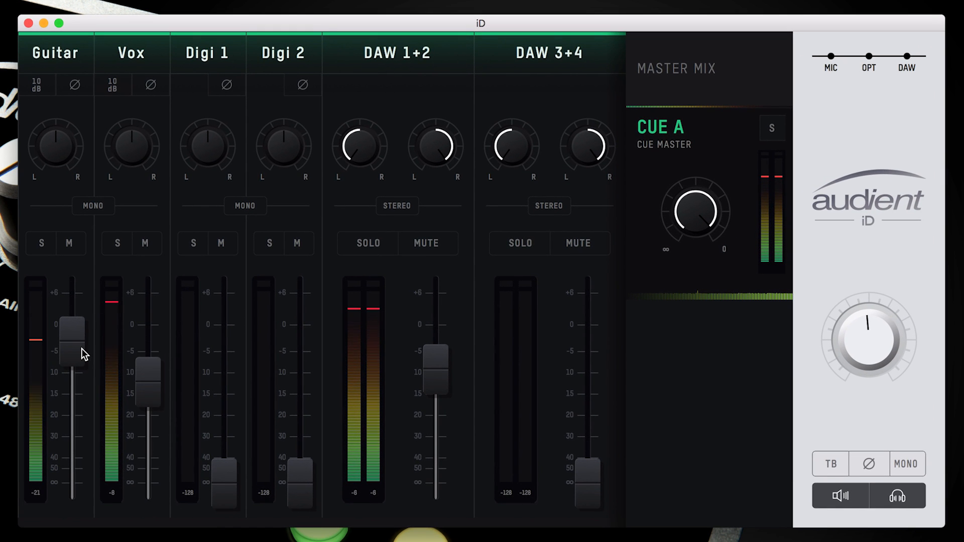
Adjust the Guitar level within the Cue A mix.
left_click_drag(72, 341, 73, 378)
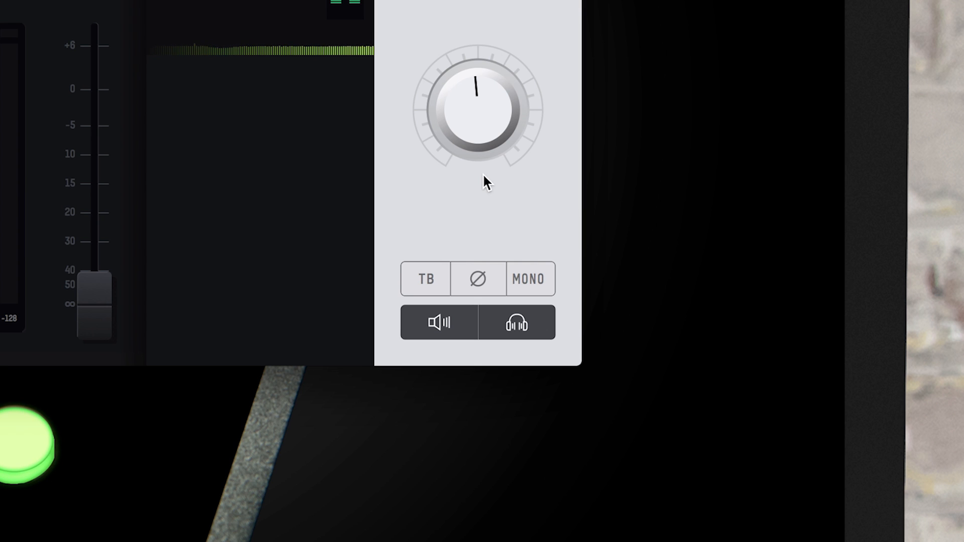
left_click(424, 279)
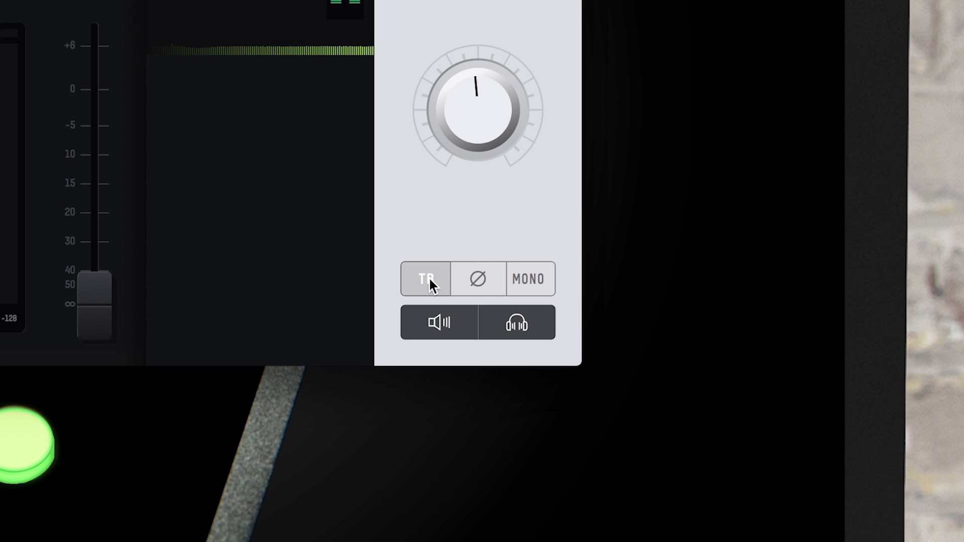
left_click(478, 279)
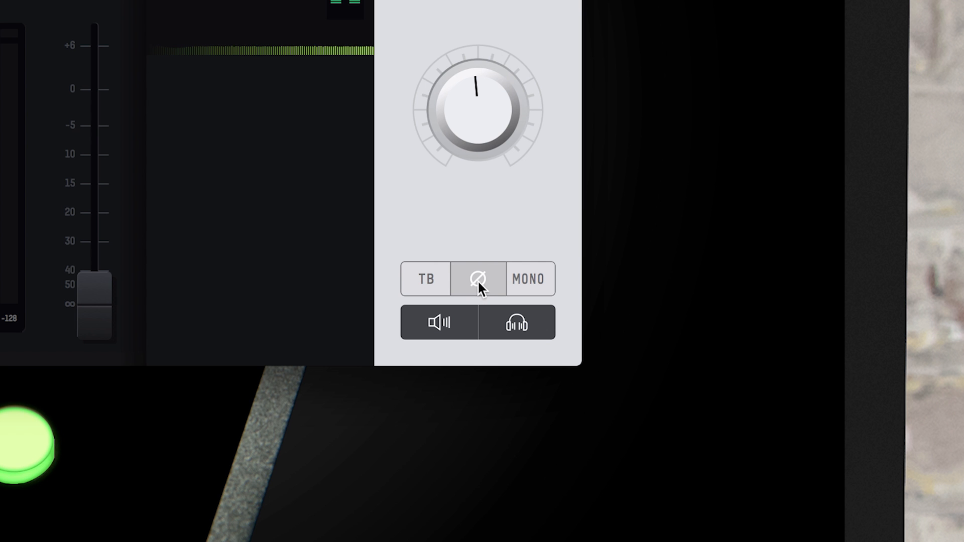
left_click(478, 278)
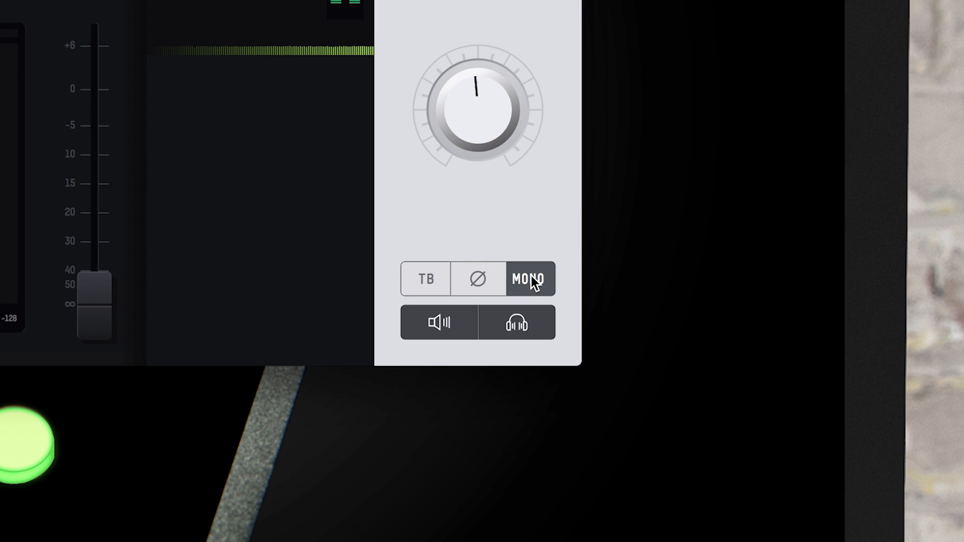
left_click(530, 279)
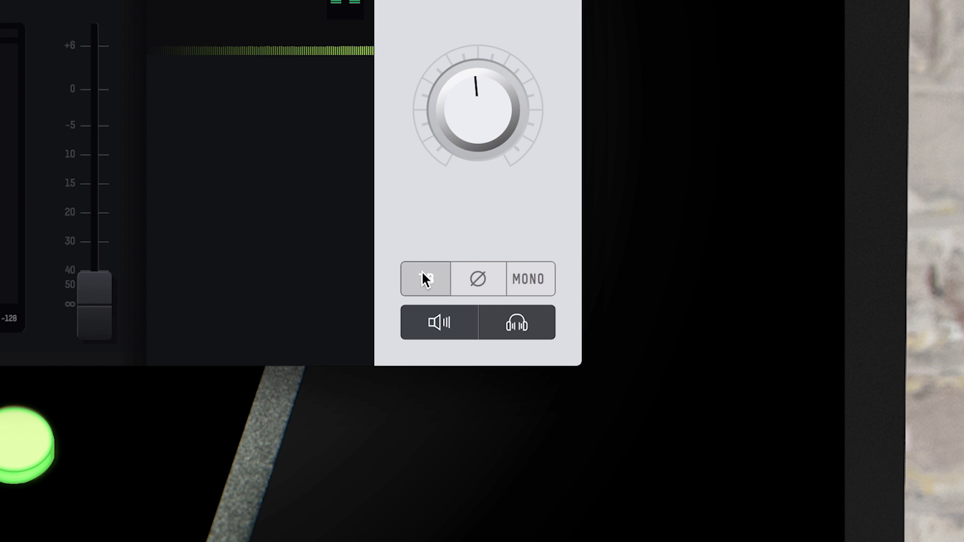
left_click(424, 278)
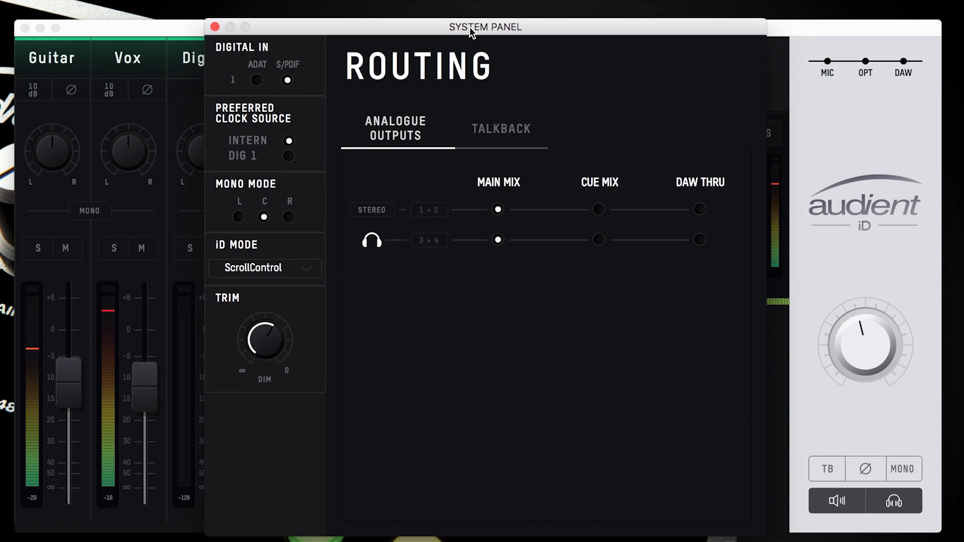
In the System Panel, keep the clock source set to Internal.
left_click_drag(485, 26, 469, 22)
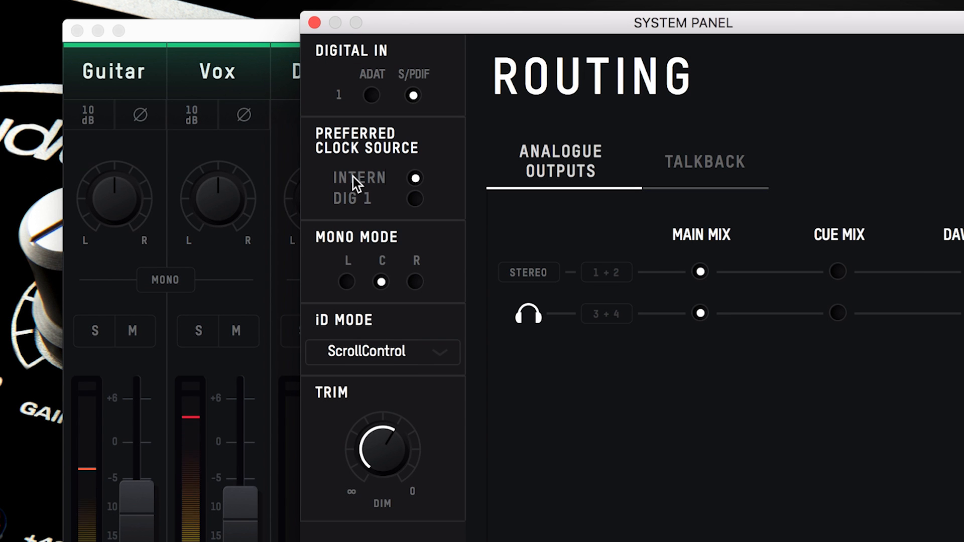
left_click(413, 199)
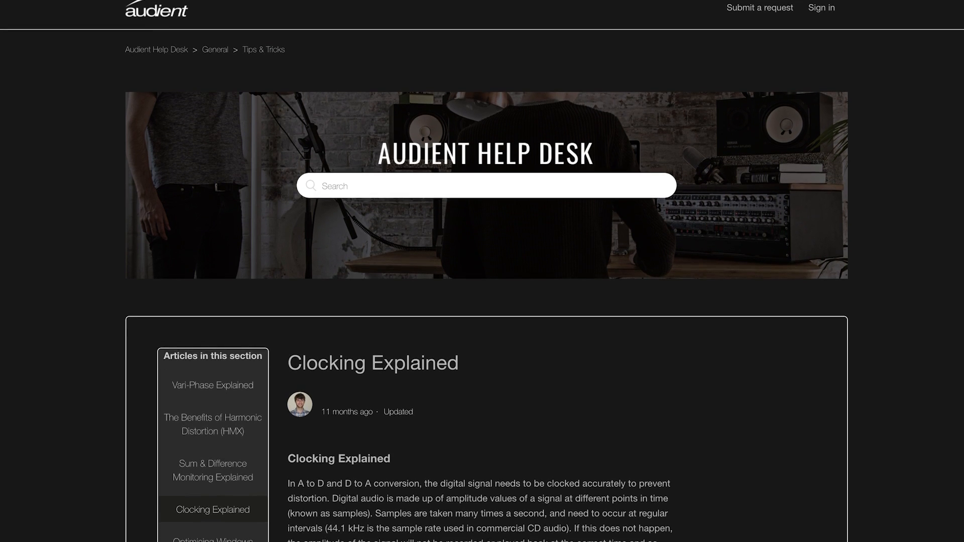
Scroll down through the Clocking Explained help article.
scroll("down", 3)
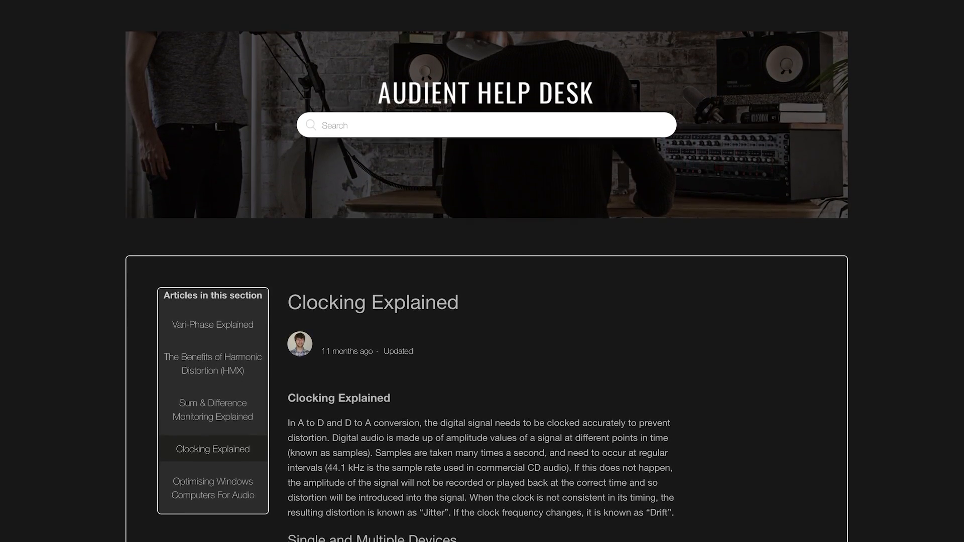
scroll("down", 3)
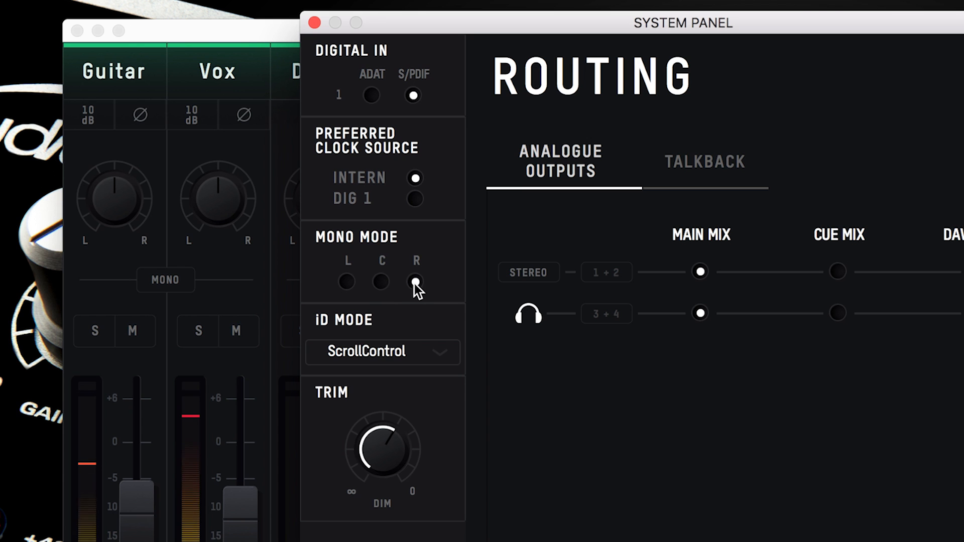
Set the System Panel's iD Mode to Dim.
left_click(382, 281)
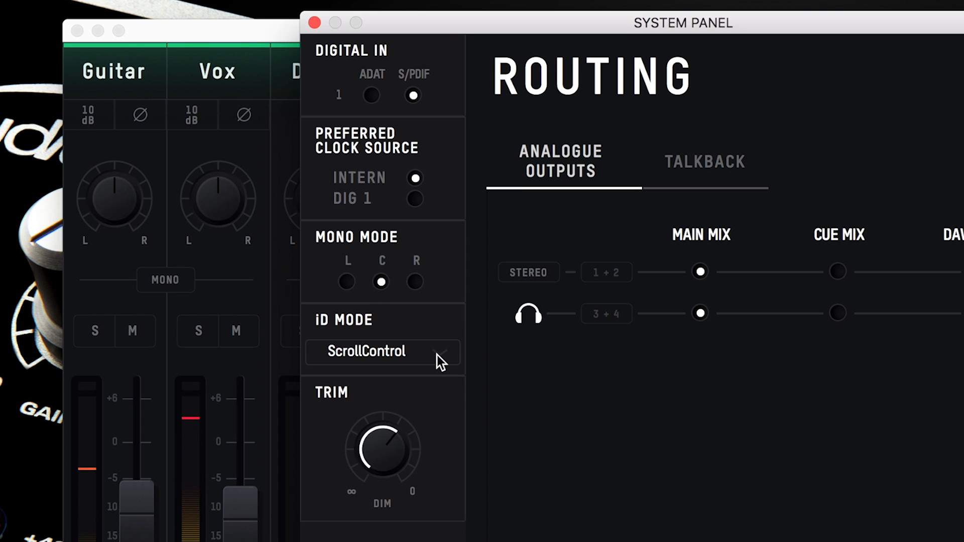
left_click(381, 352)
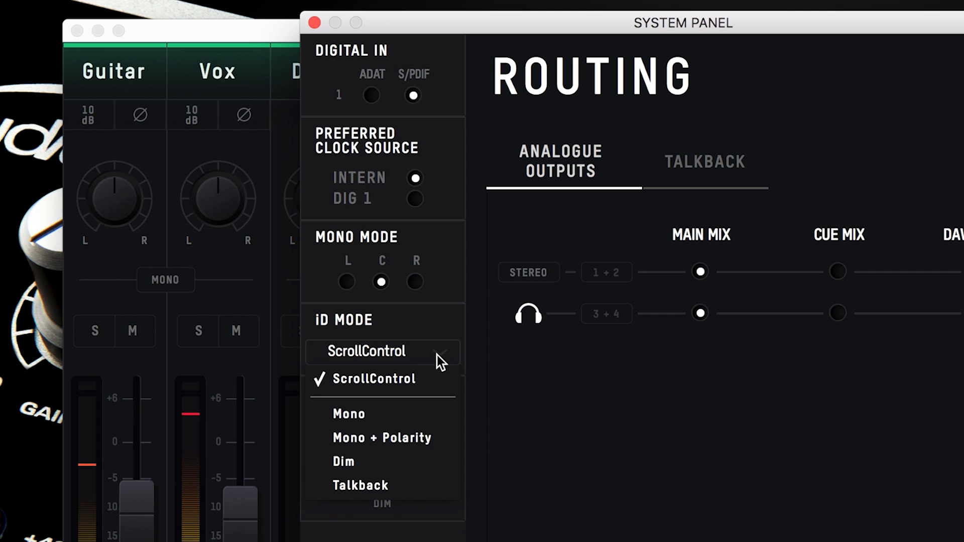
mouse_move(411, 417)
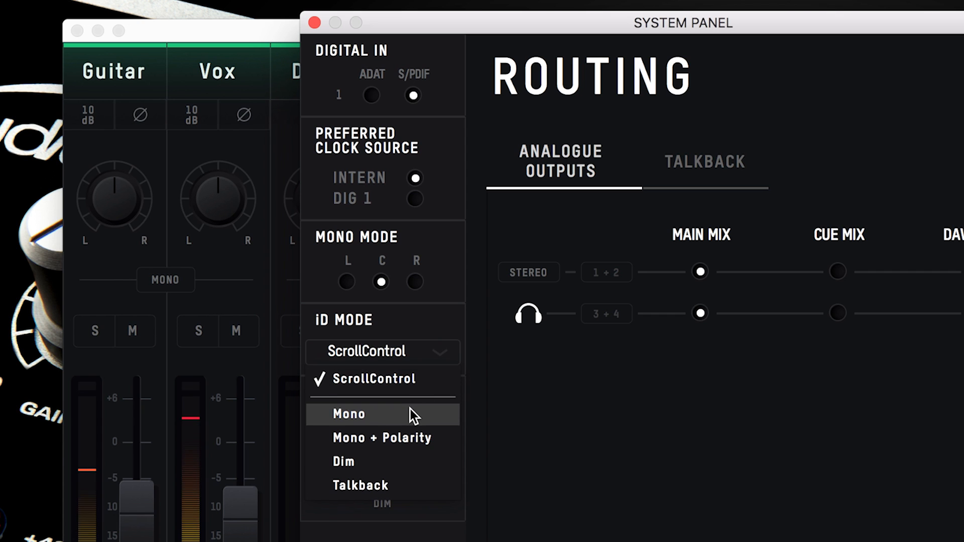
mouse_move(438, 466)
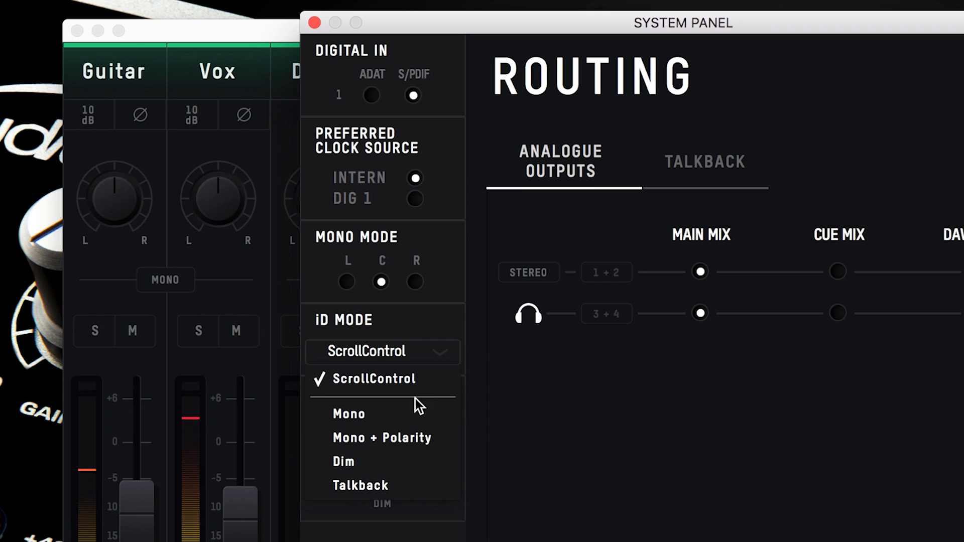
mouse_move(437, 462)
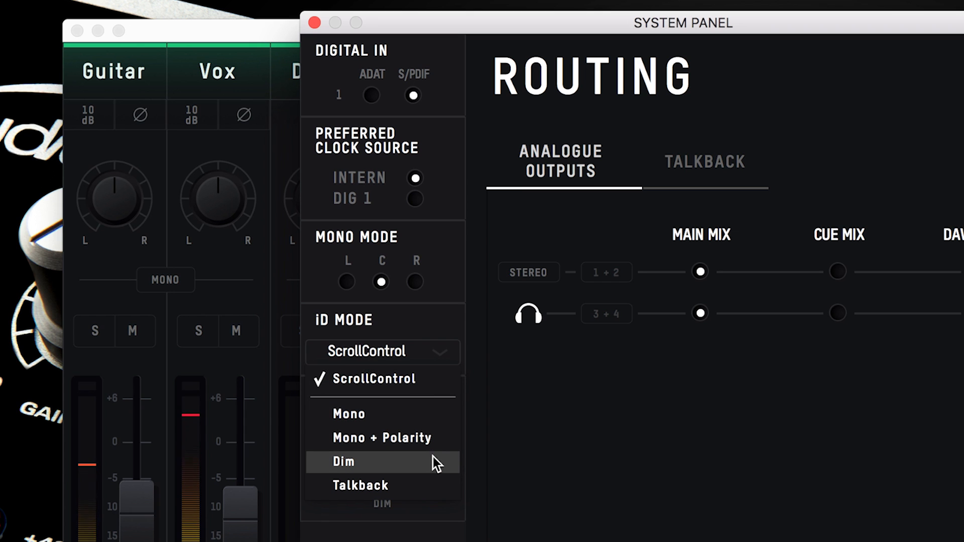
mouse_move(445, 486)
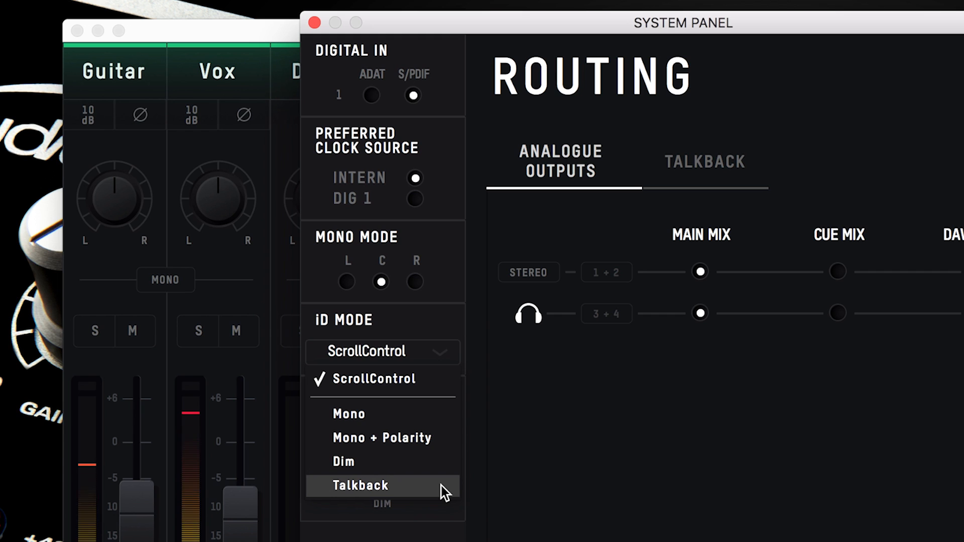
left_click(344, 462)
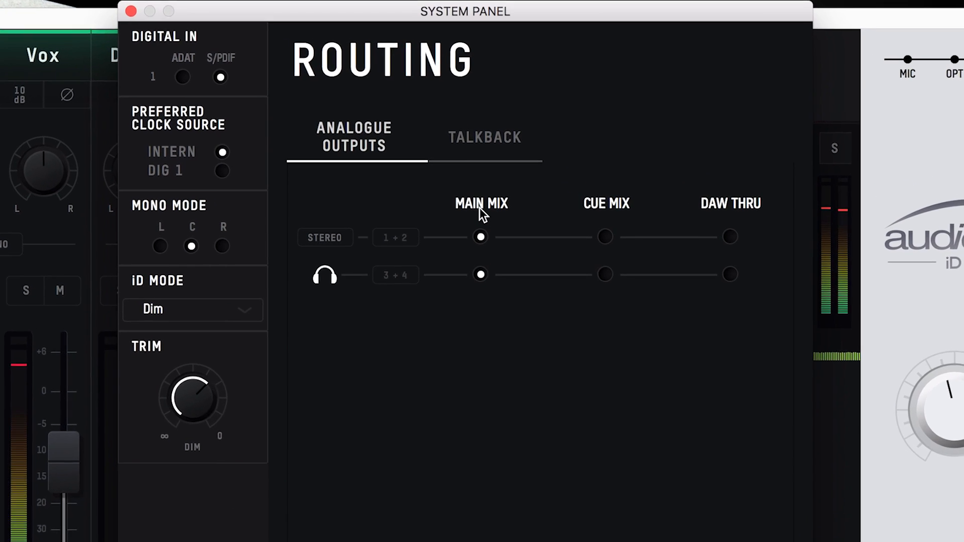
Route the headphone output to Cue Mix and acknowledge the DAW Thru loudness warning.
left_click_drag(465, 11, 462, 7)
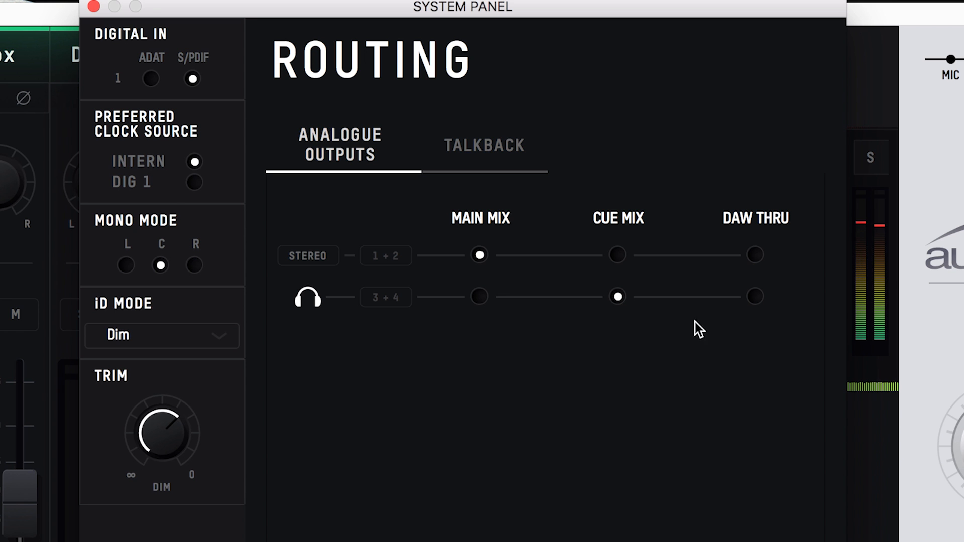
left_click(755, 297)
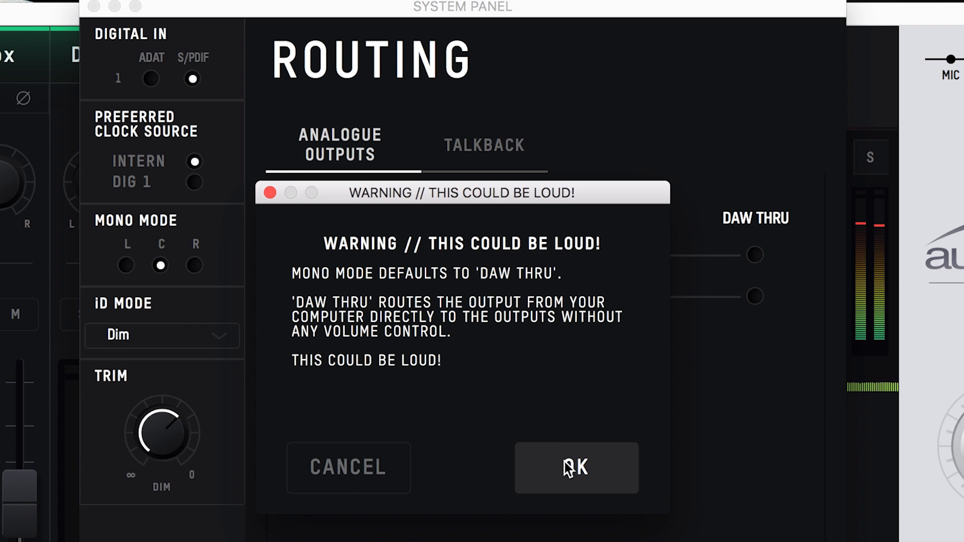
left_click(576, 466)
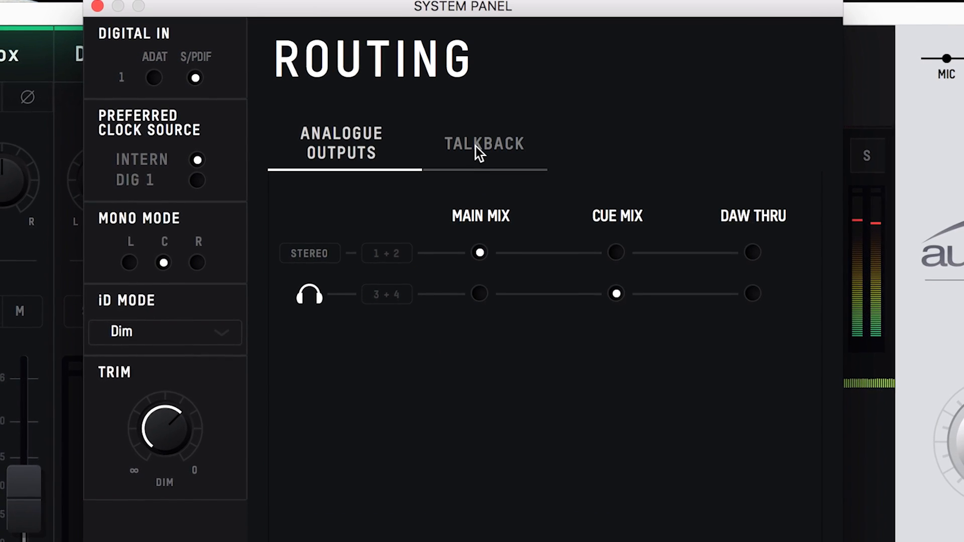
In the Talkback routing settings, set the iD button mode to Talkback.
left_click(484, 144)
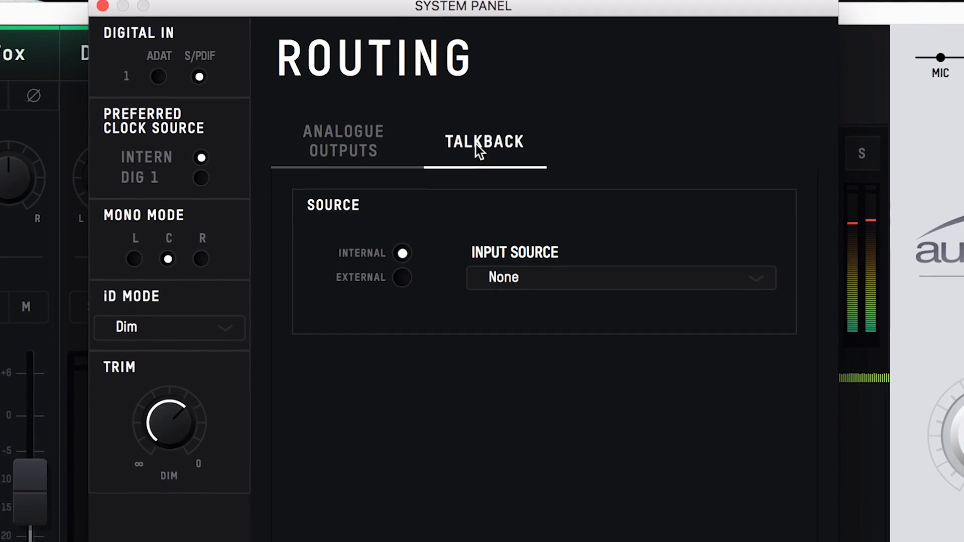
left_click(168, 327)
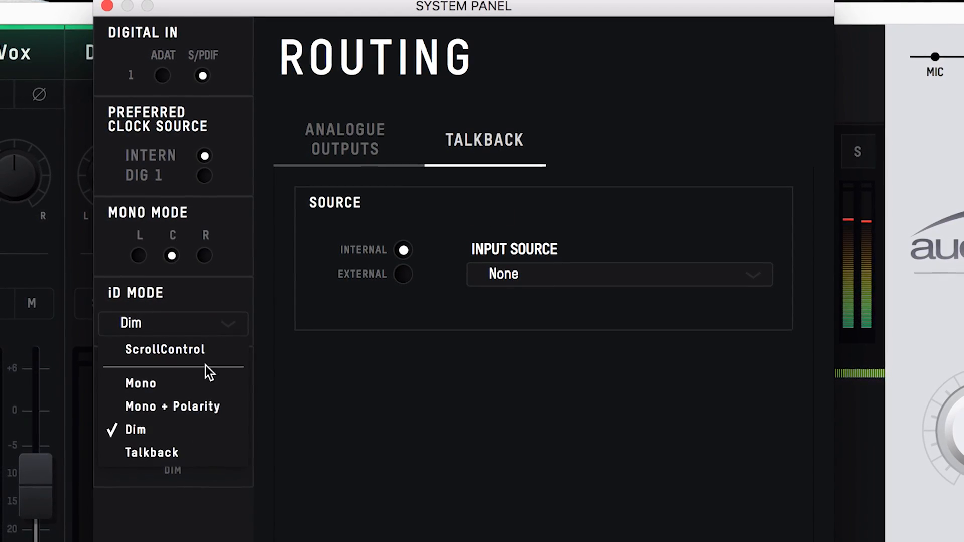
left_click(152, 452)
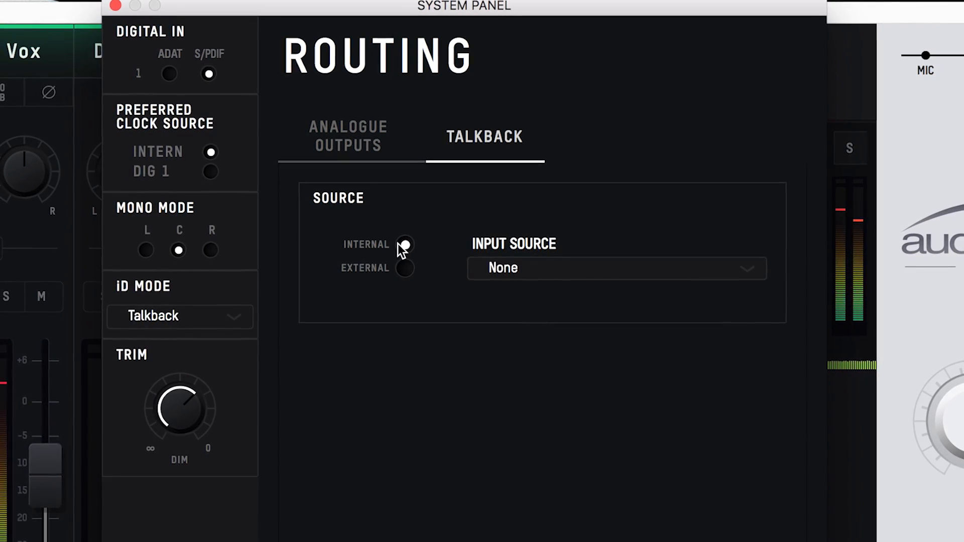
Keep an Internal talkback source after trying External, and choose Vox as the input channel.
left_click(614, 268)
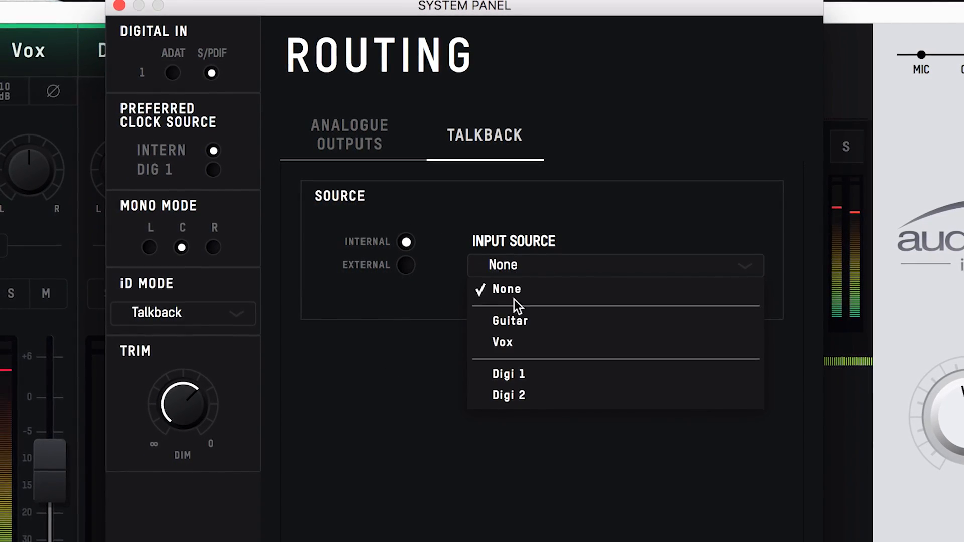
mouse_move(528, 399)
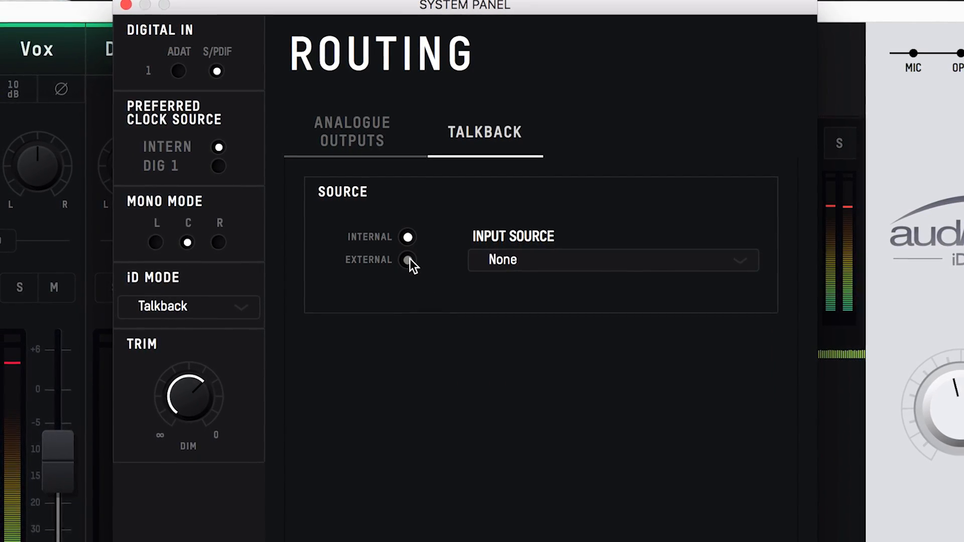
left_click(409, 259)
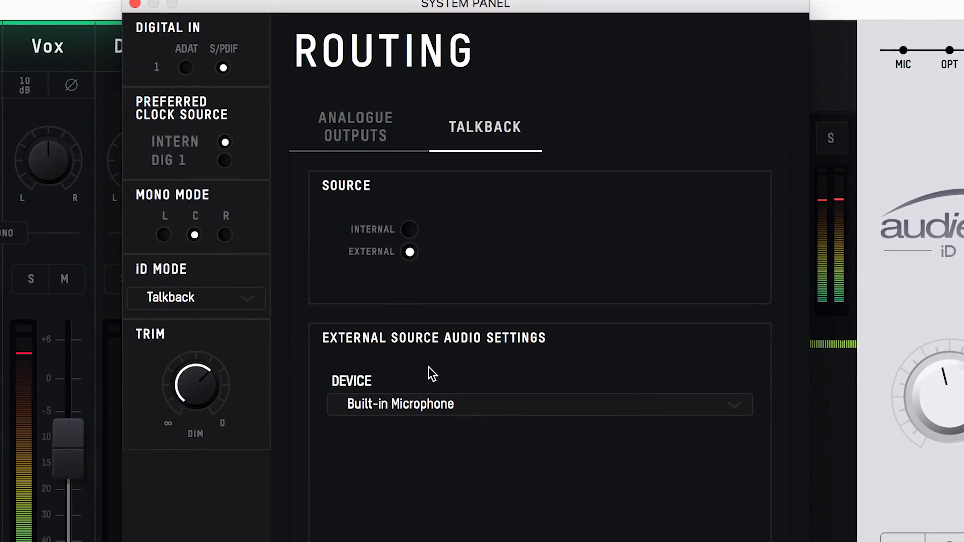
left_click(409, 229)
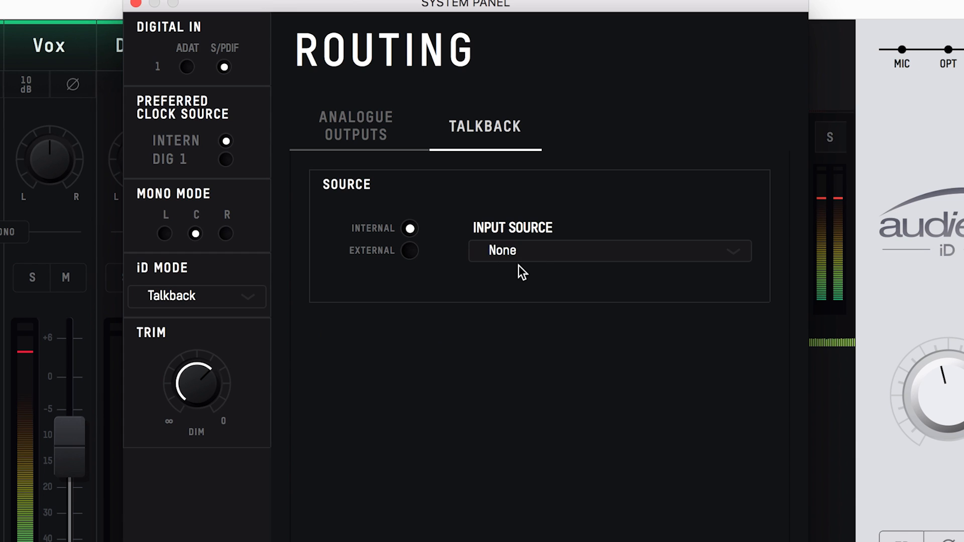
left_click(608, 250)
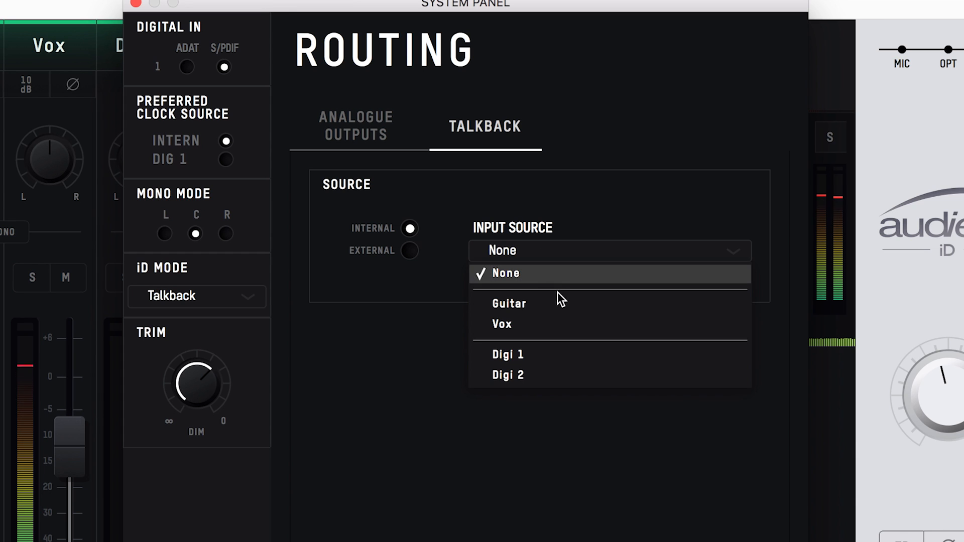
mouse_move(564, 362)
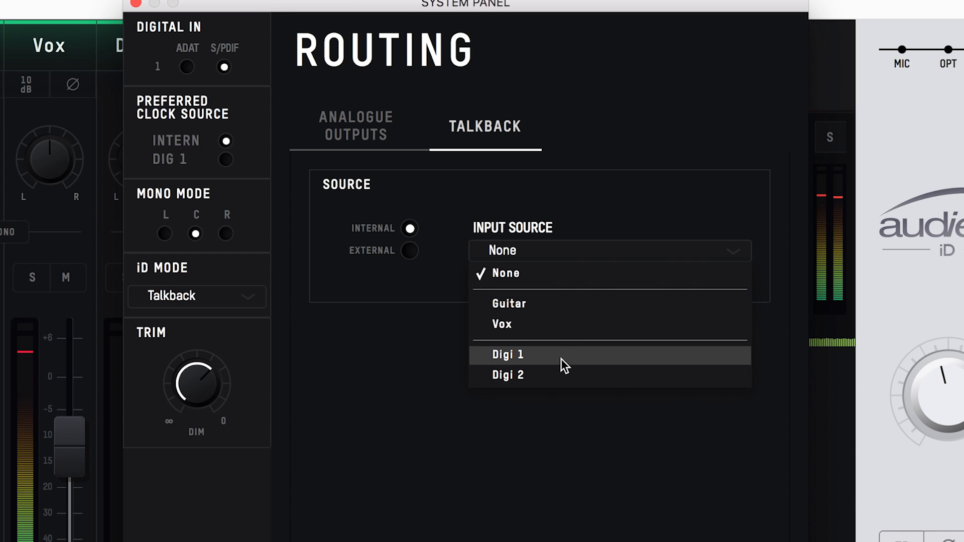
left_click(502, 325)
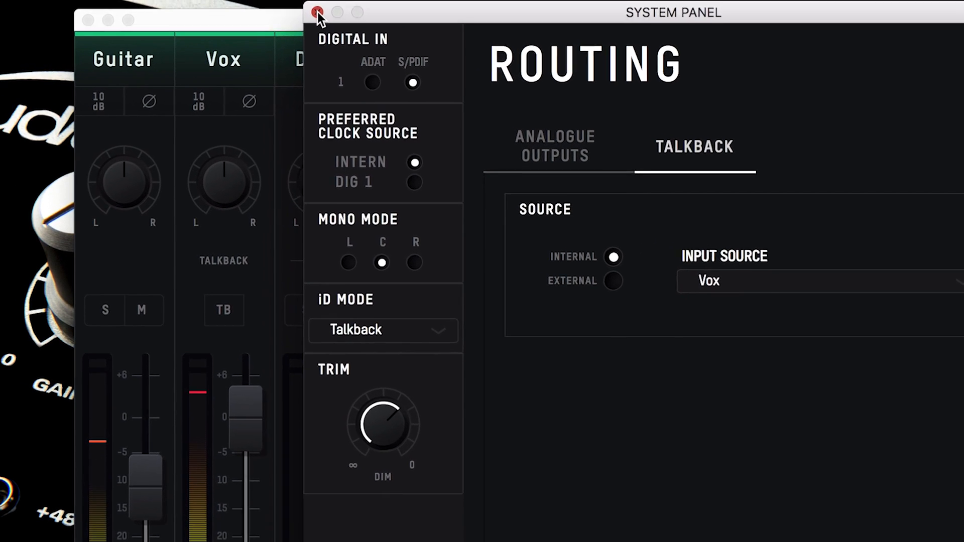
Close the System Panel and engage TB on the new Talkback channel strip.
left_click(318, 12)
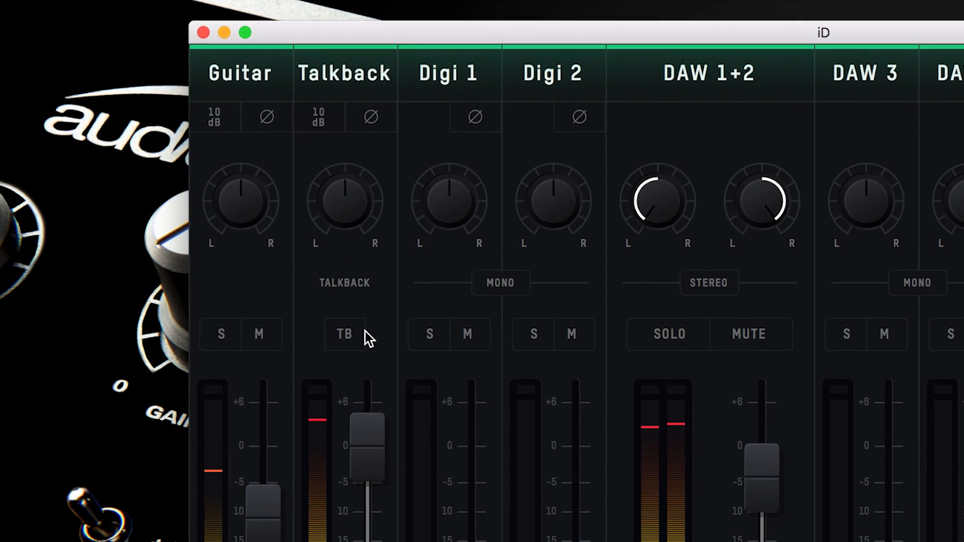
left_click(346, 334)
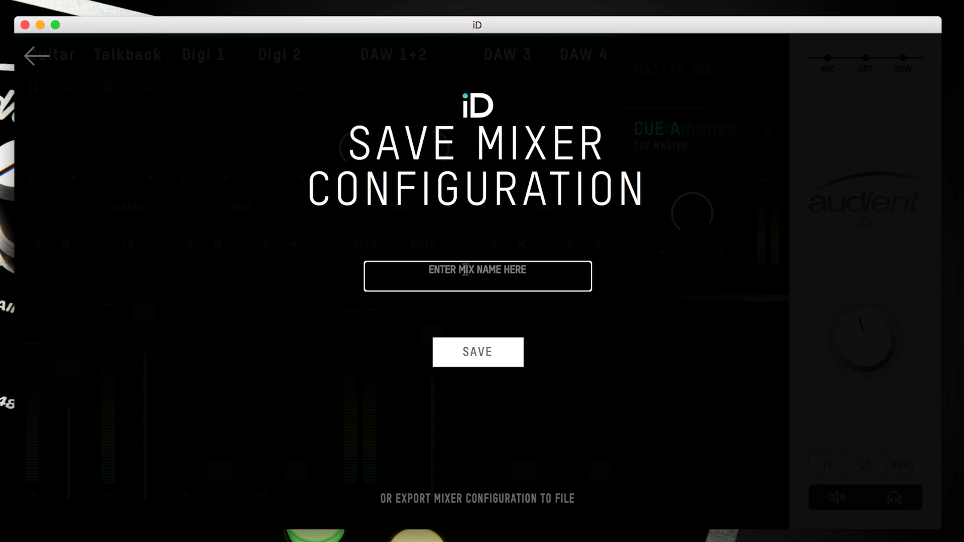
Save the mixer configuration under the name 'Tracking Session1'.
type("Tracking Session1")
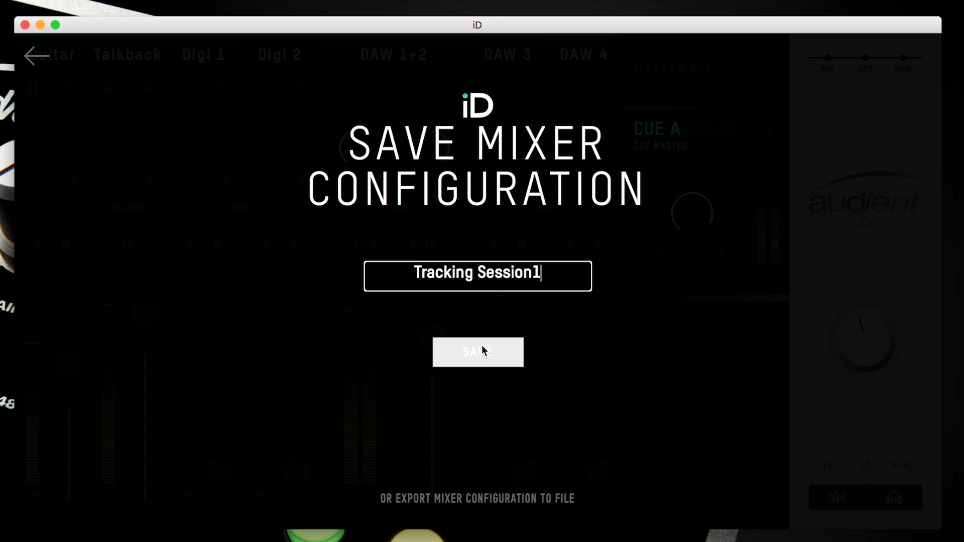
left_click(478, 351)
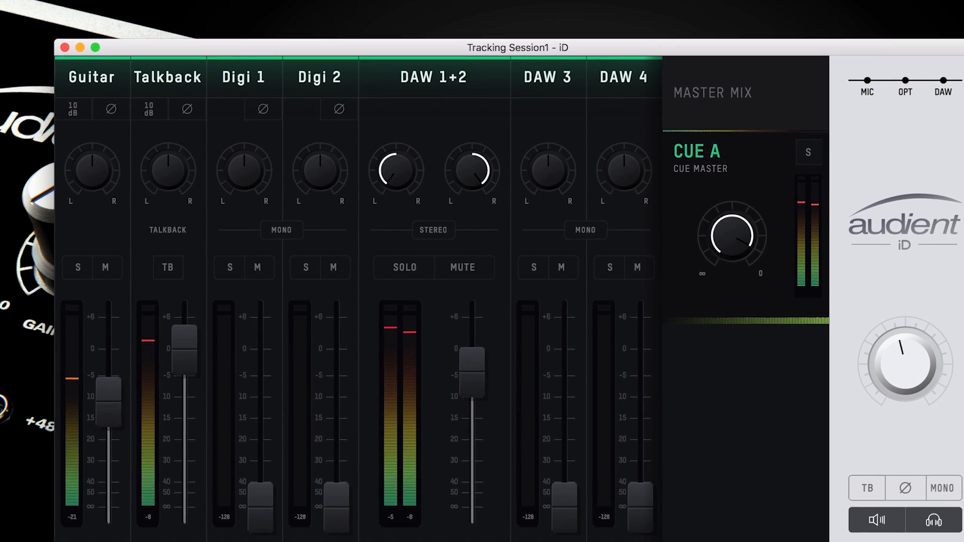
left_click(278, 80)
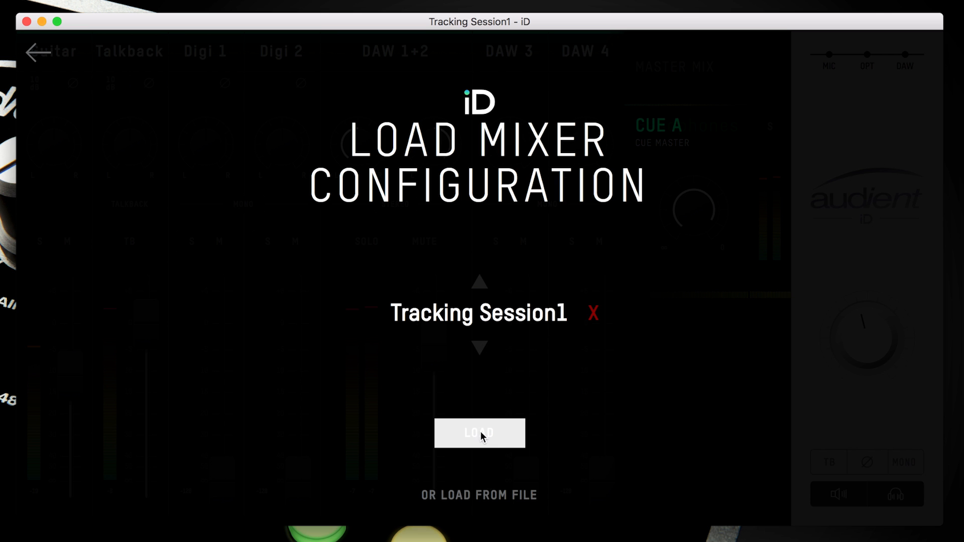
Load the Tracking Session1 configuration and dismiss the iD14 firmware update notice.
left_click(479, 433)
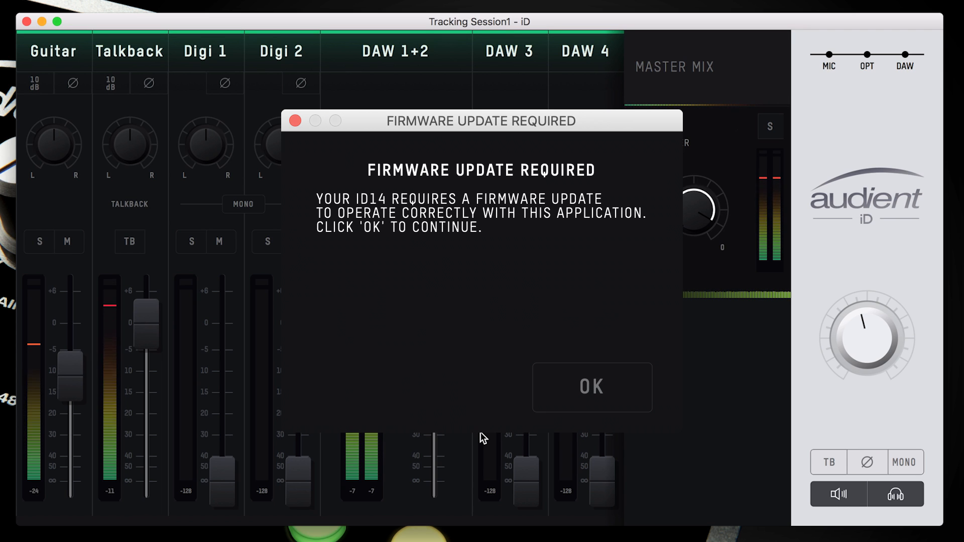
left_click(590, 388)
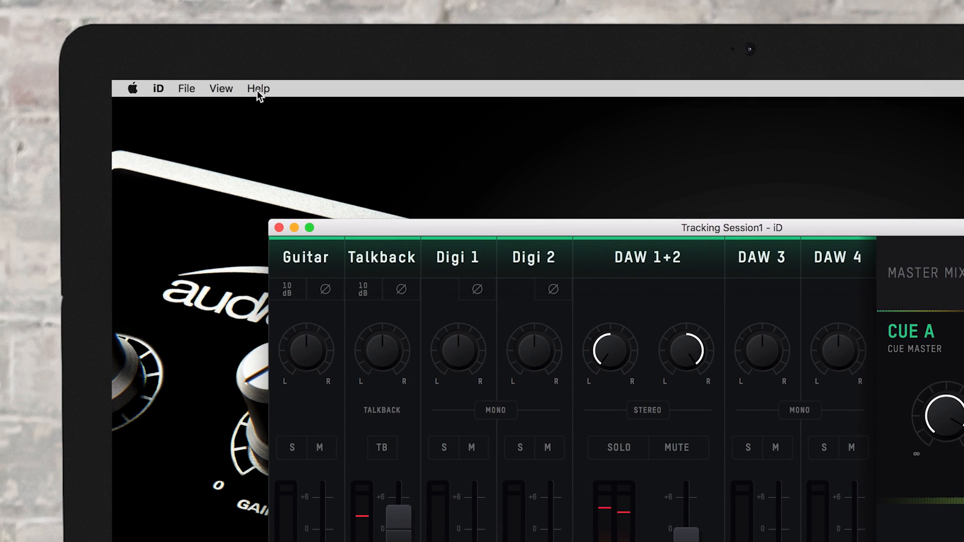
Run Help > Check for Updates and acknowledge the 'Firmware is up to date' message.
left_click(258, 88)
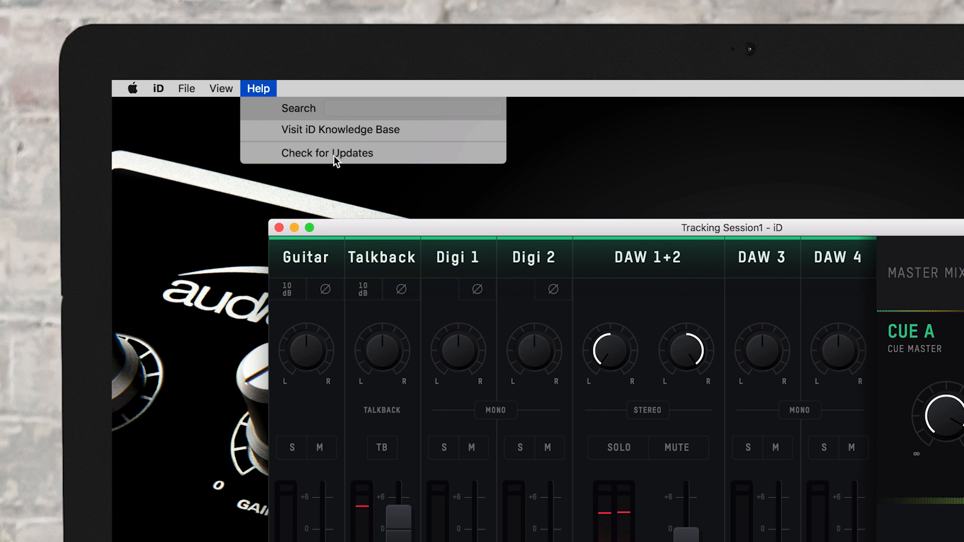
left_click(327, 153)
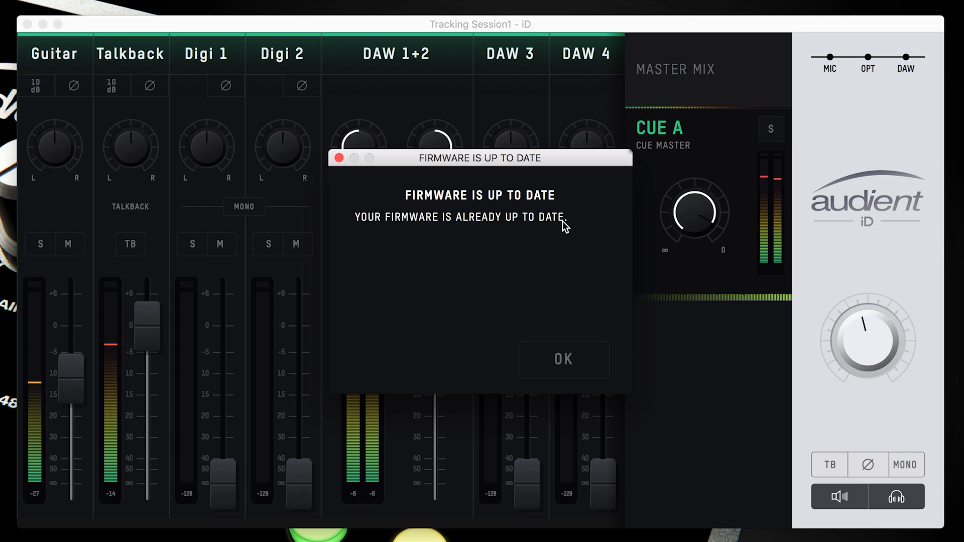
left_click(562, 359)
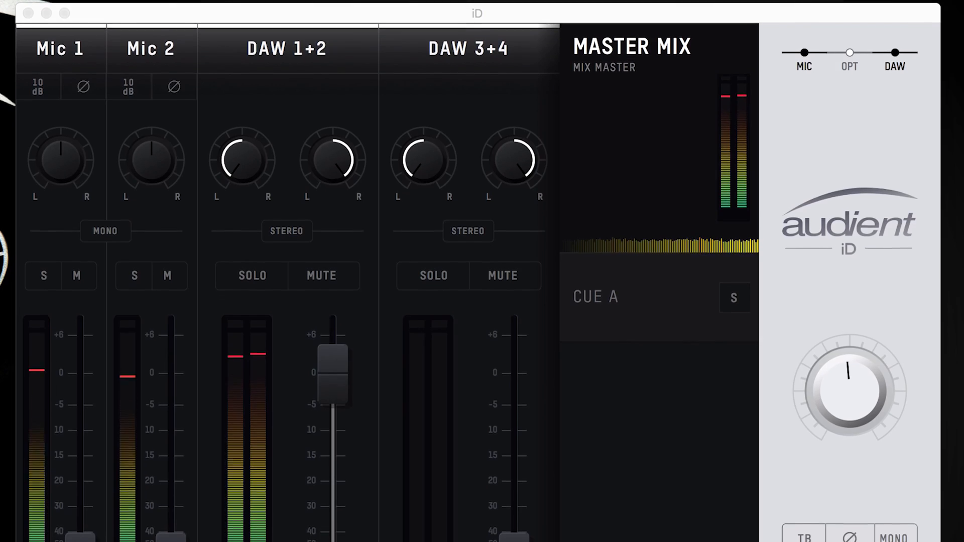
scroll("down", 3)
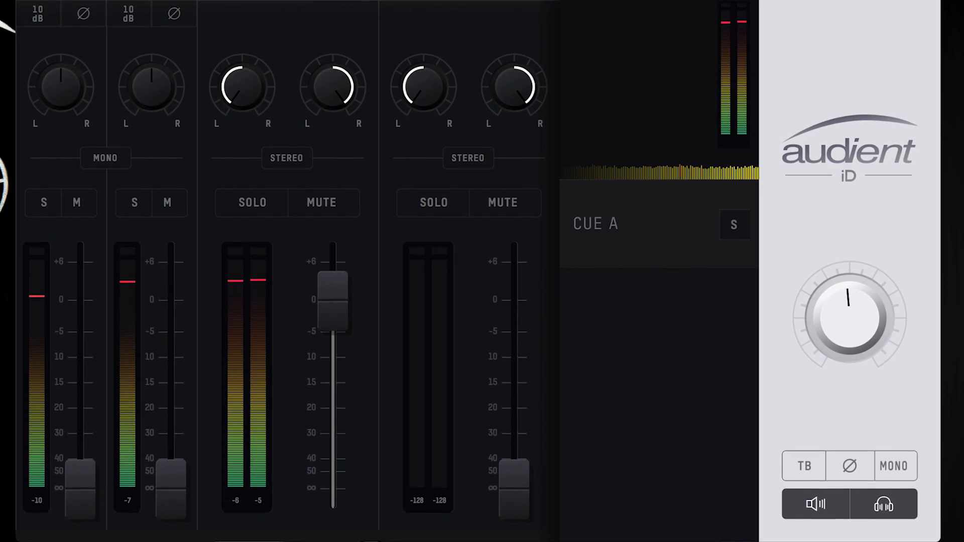